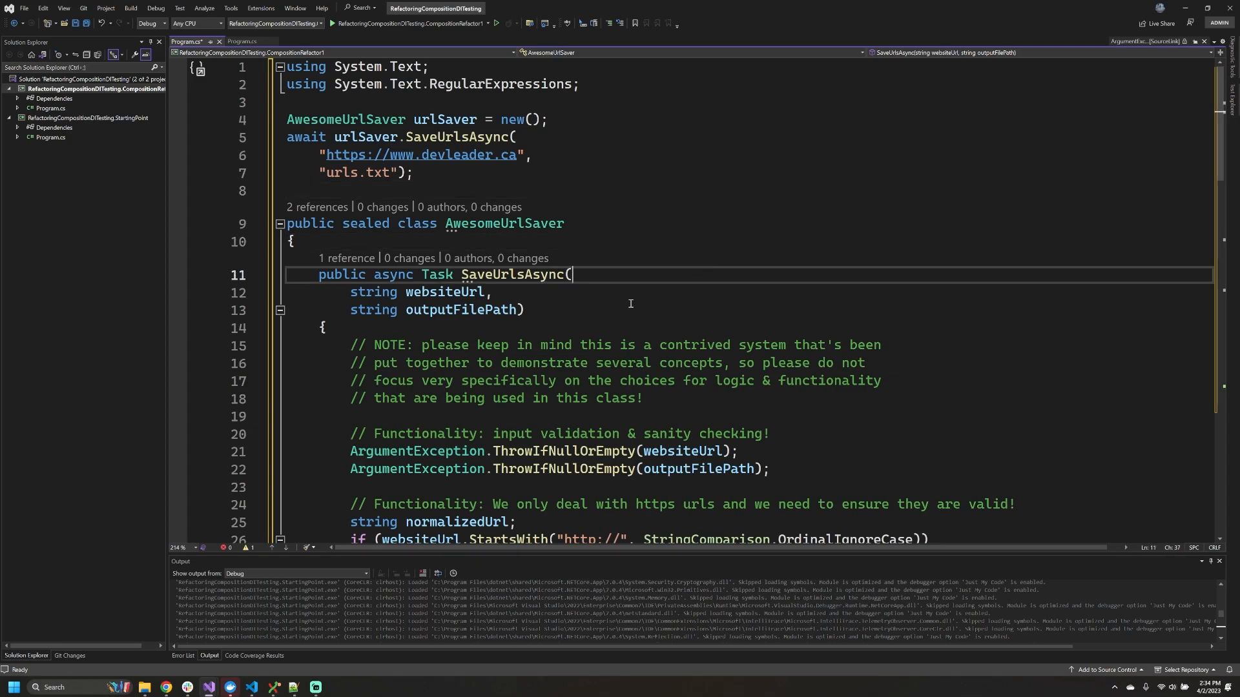
# Scroll down and highlight the word 'Functionality' in the comment
pyautogui.scroll(-3)
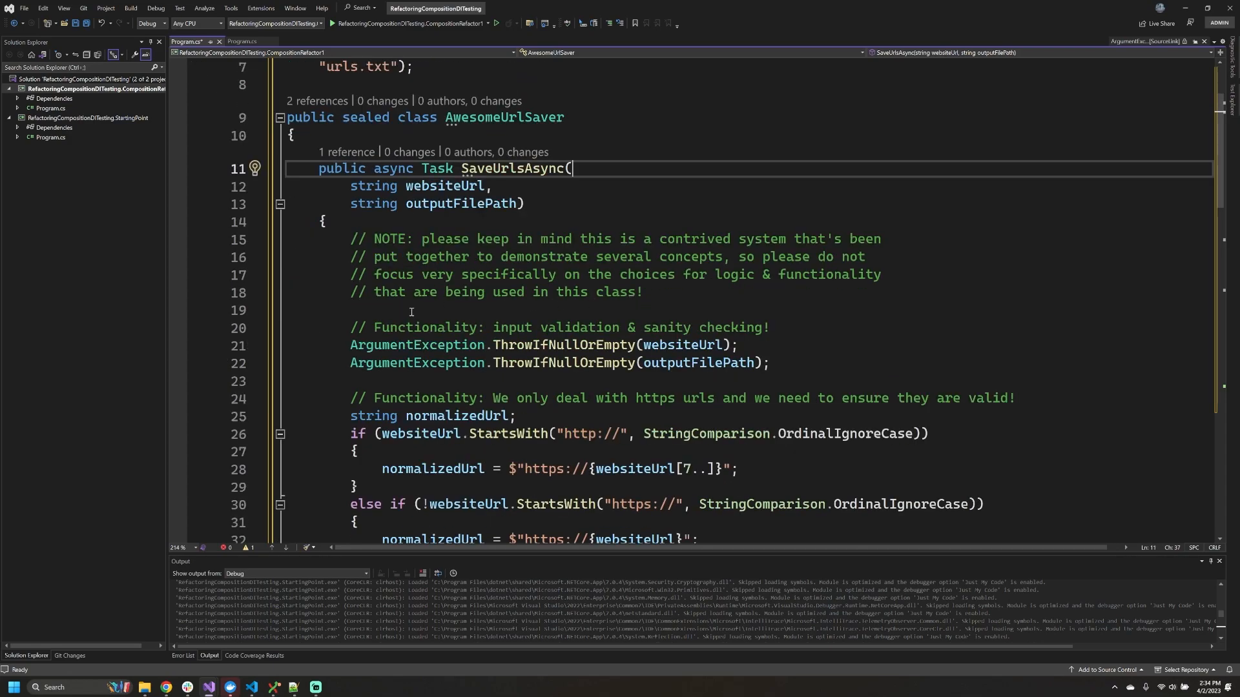
pyautogui.doubleClick(422, 327)
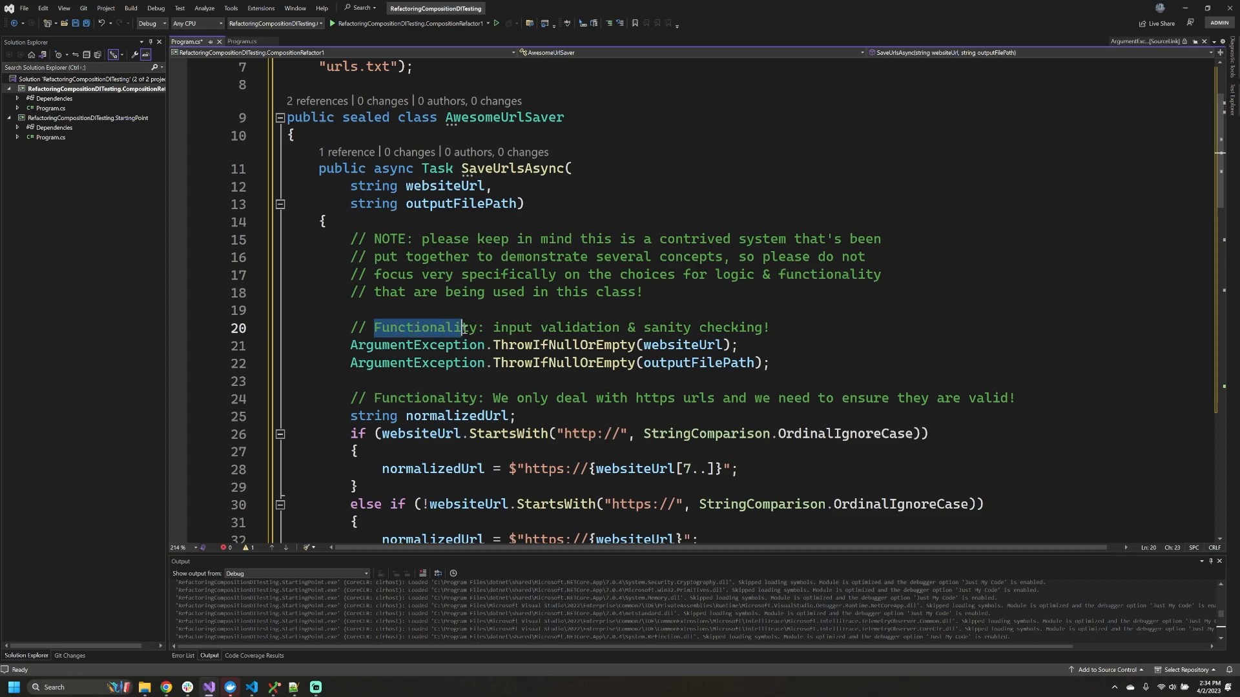
pyautogui.doubleClick(423, 328)
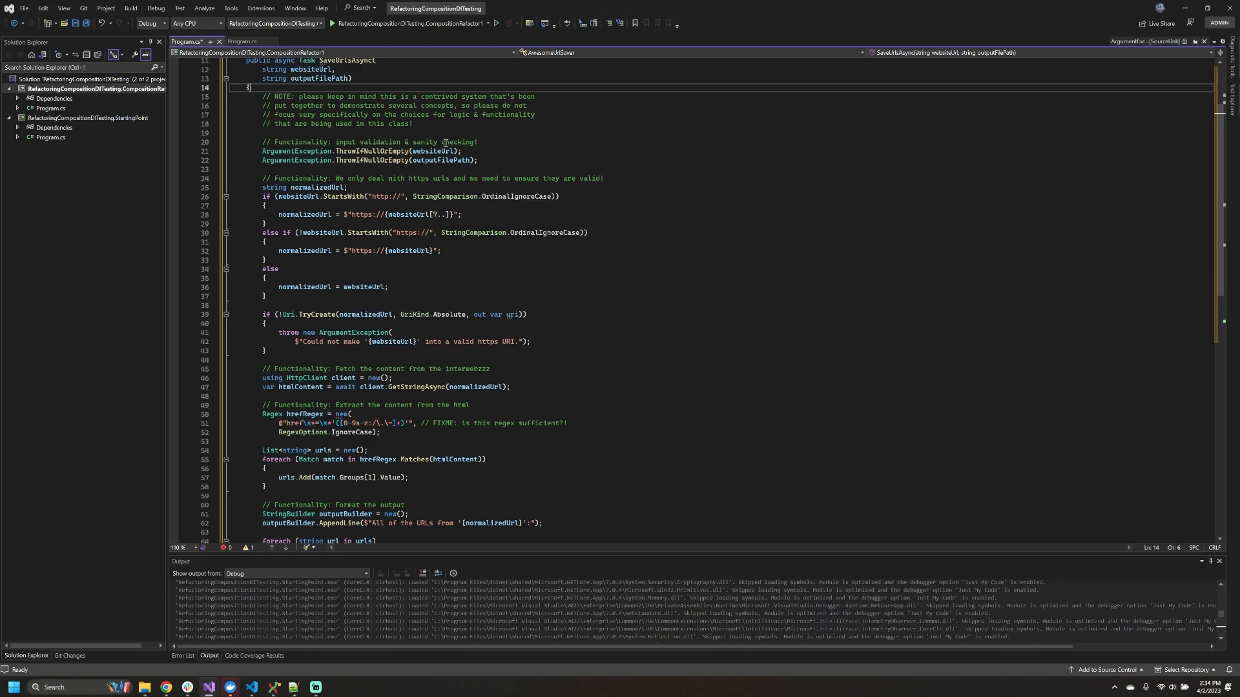
pyautogui.moveTo(478, 171)
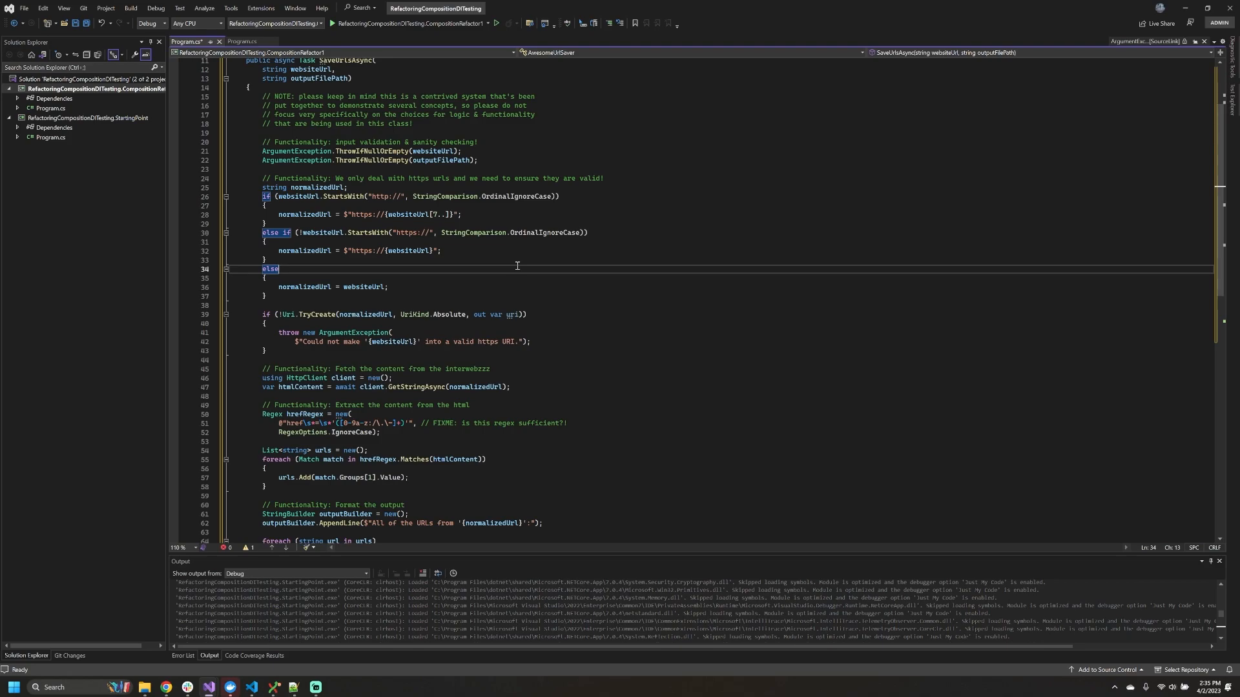
pyautogui.moveTo(539, 280)
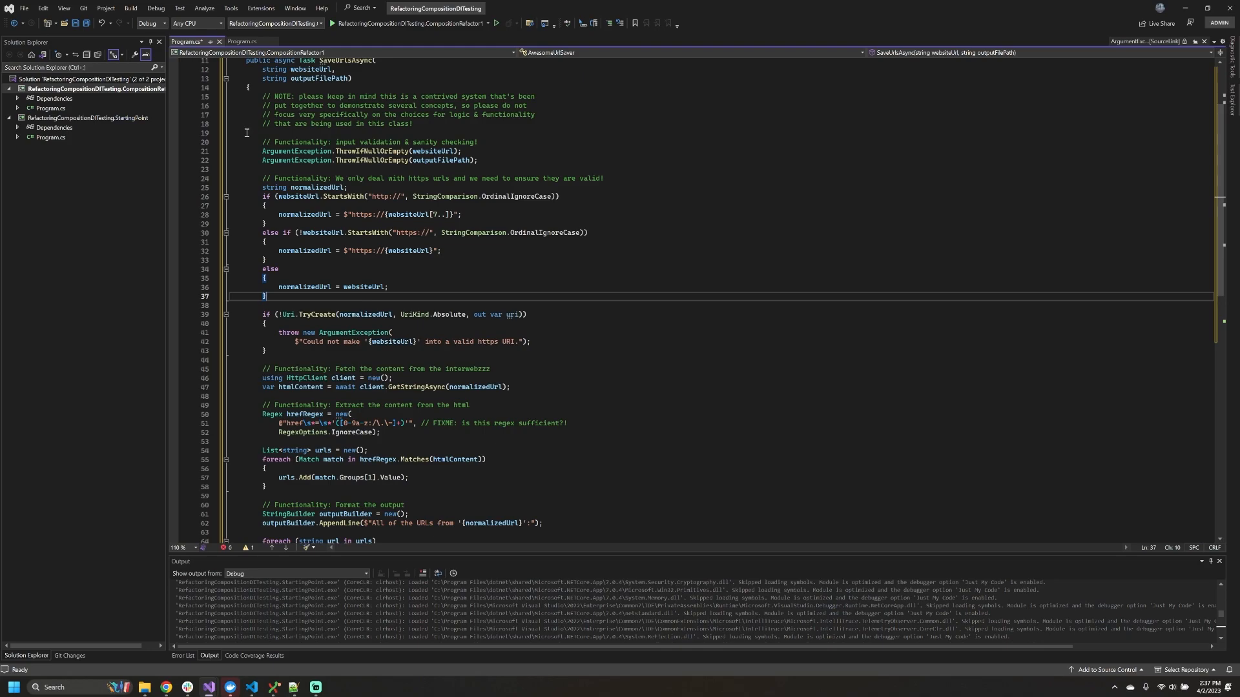
# Select the normalizedUrl and URI validation code on lines 25–43
pyautogui.click(261, 142)
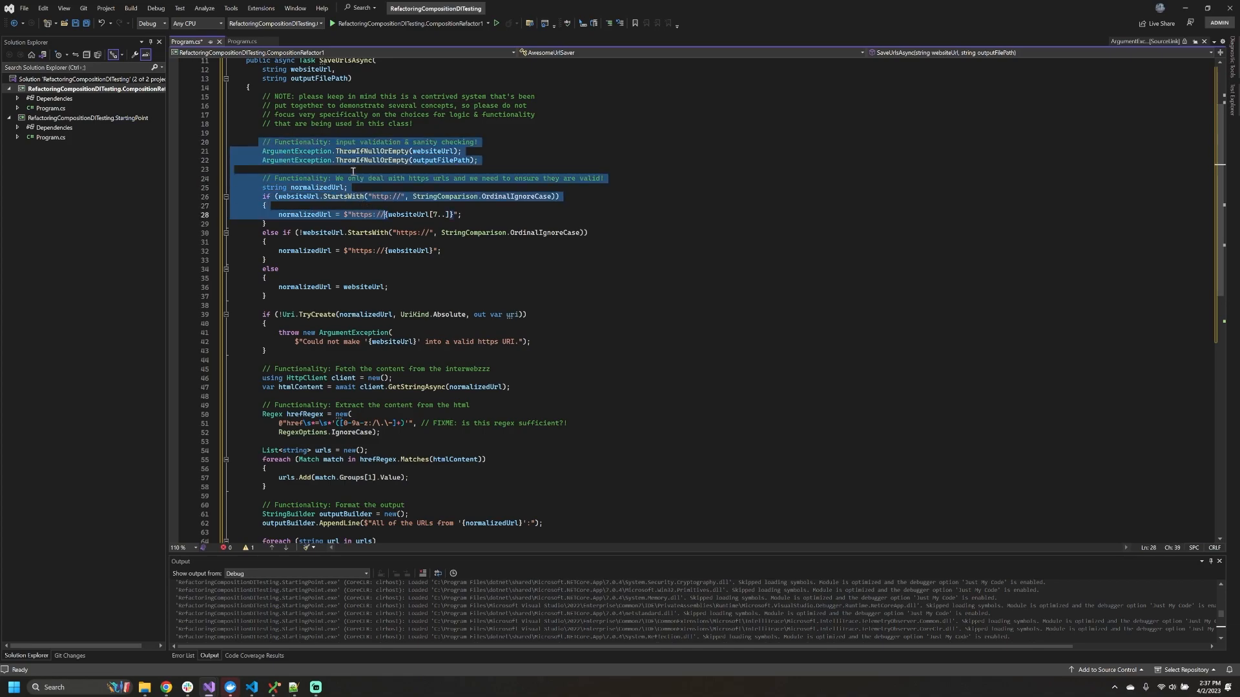
pyautogui.click(480, 159)
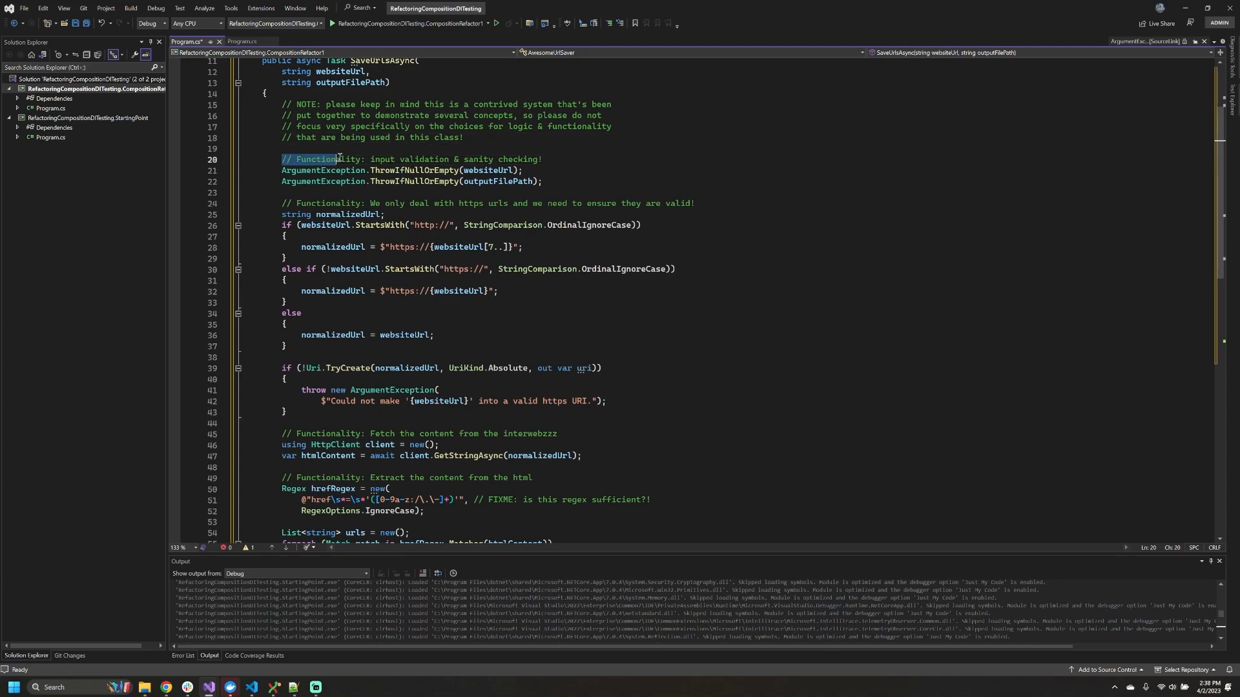
pyautogui.moveTo(335, 159); pyautogui.dragTo(542, 159)
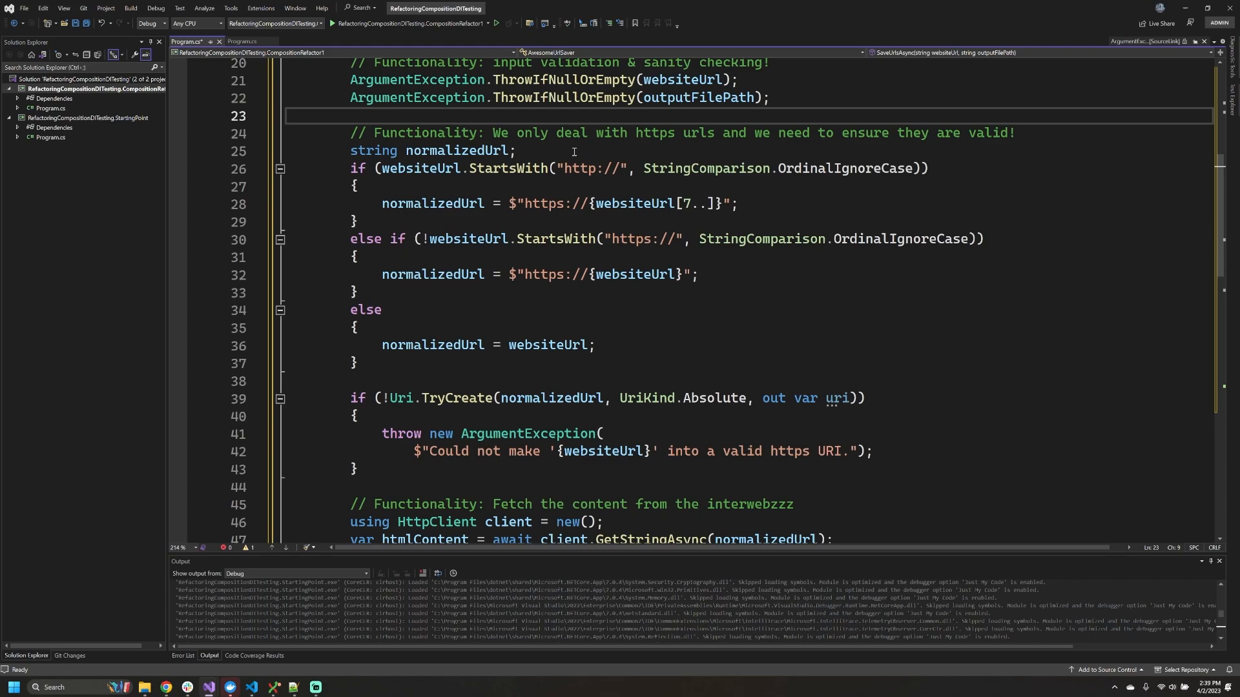
pyautogui.moveTo(384, 468)
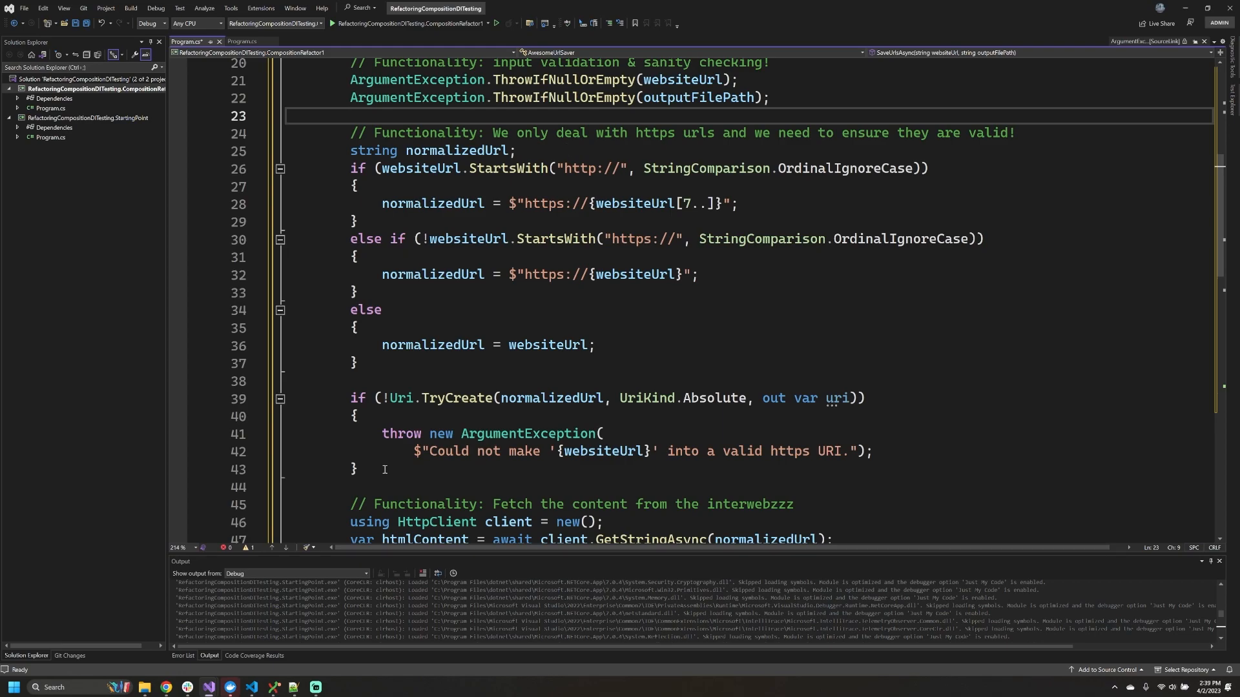
pyautogui.click(350, 116)
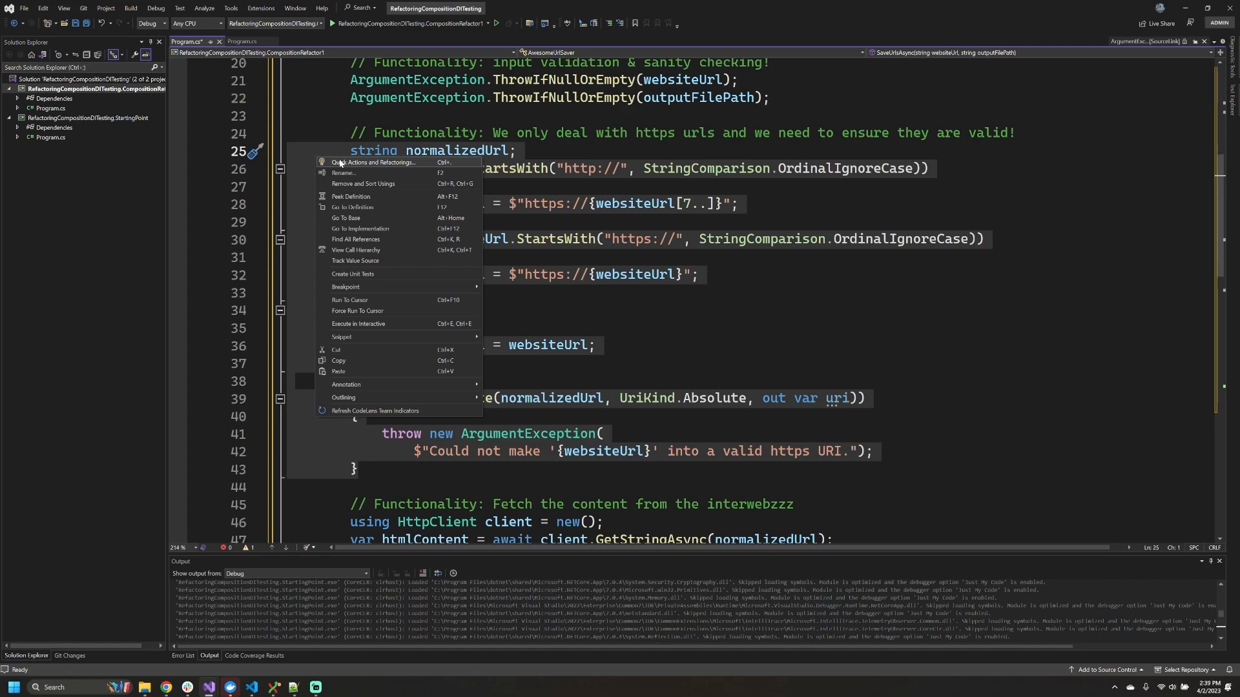
pyautogui.moveTo(359, 163)
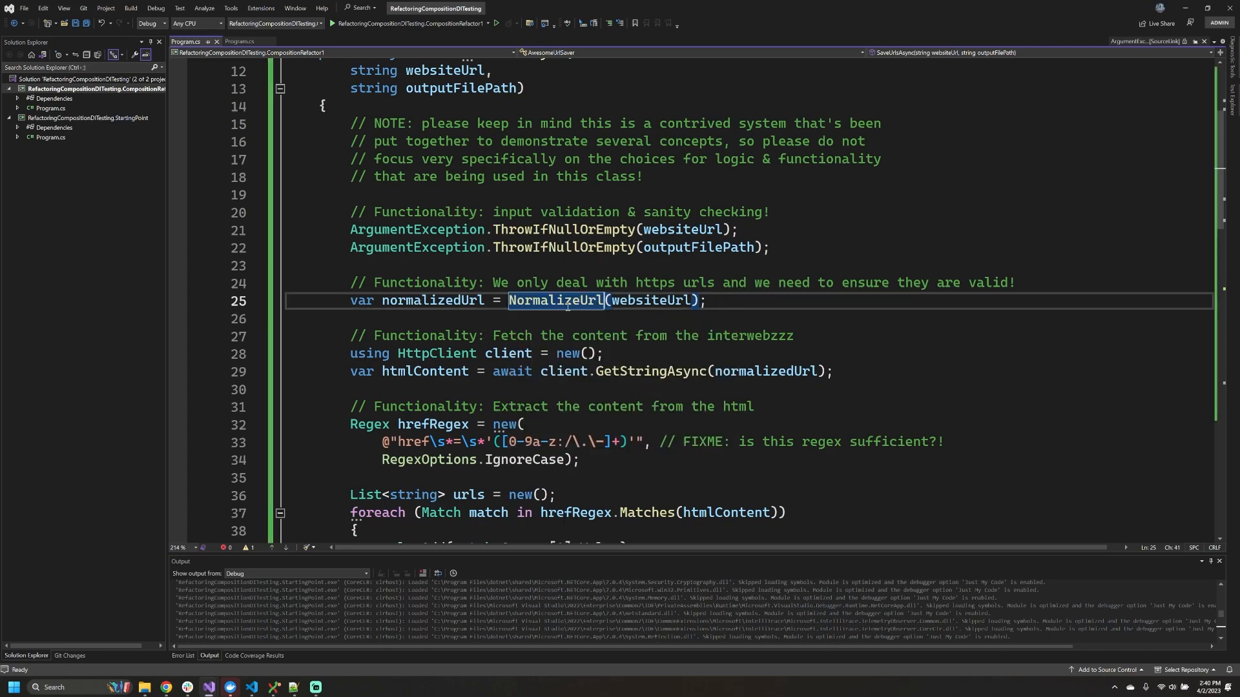
pyautogui.moveTo(557, 300)
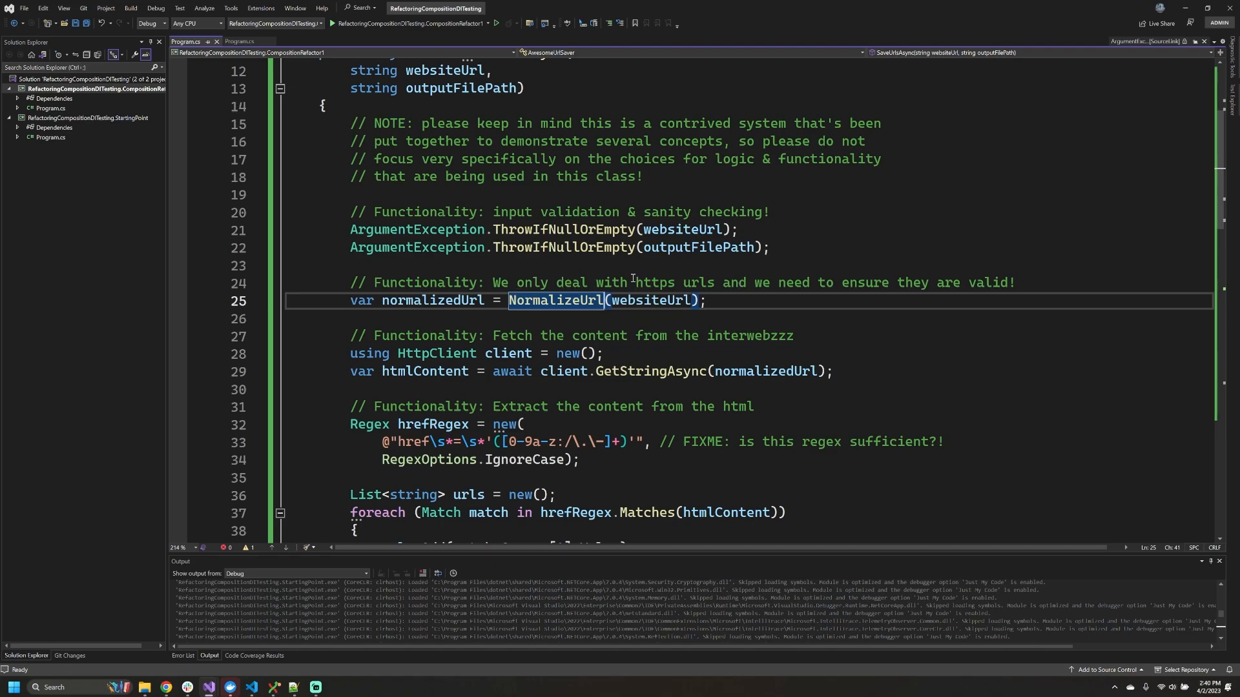
pyautogui.moveTo(729, 309)
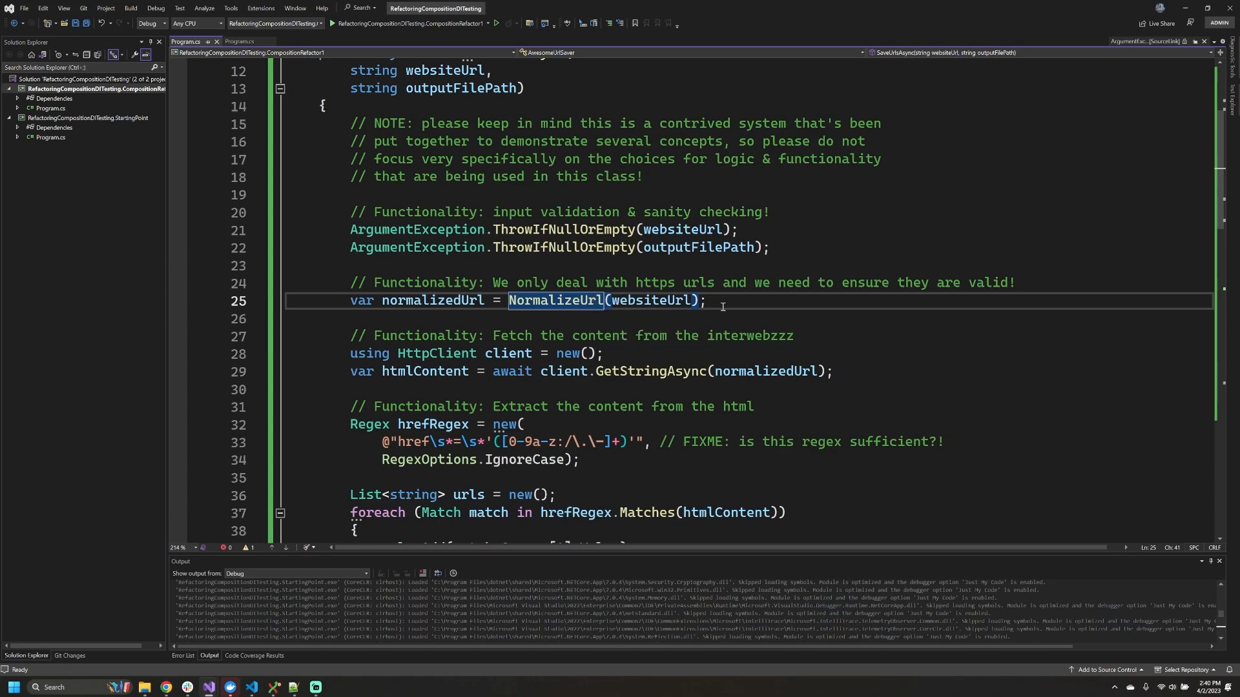
pyautogui.moveTo(475, 324)
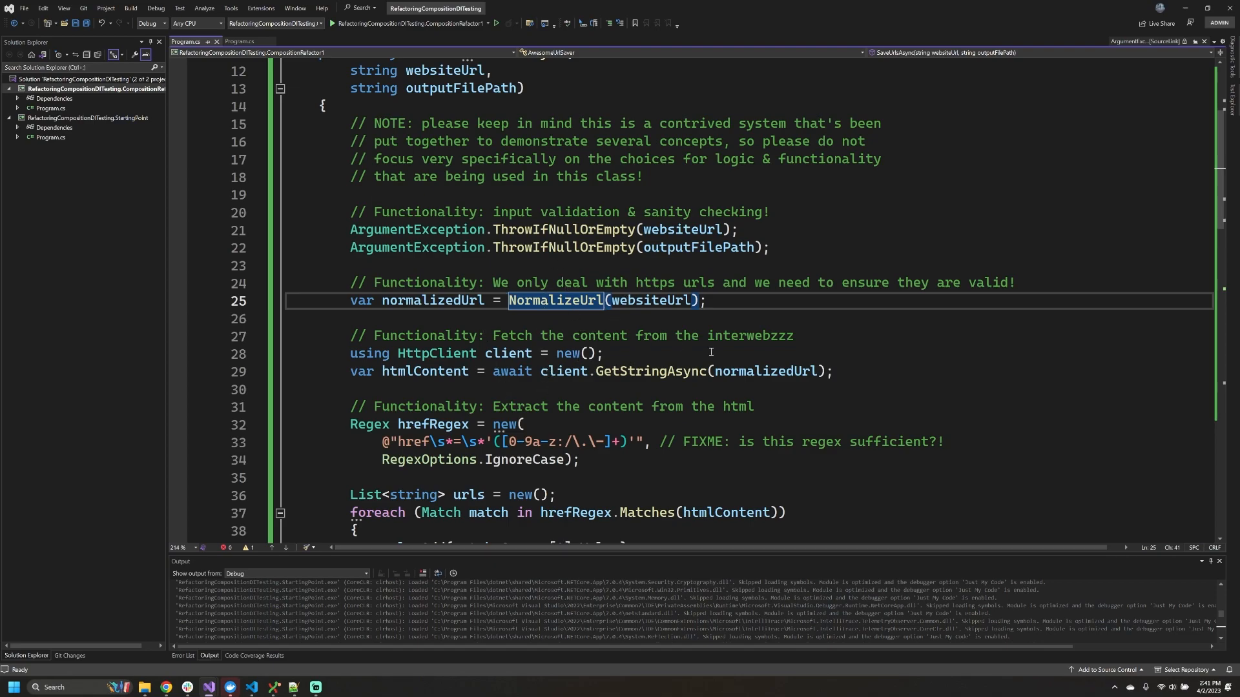
# Bring up Quick Actions and Refactorings on the normalisation code to extract NormalizeUrl
pyautogui.rightClick(546, 353)
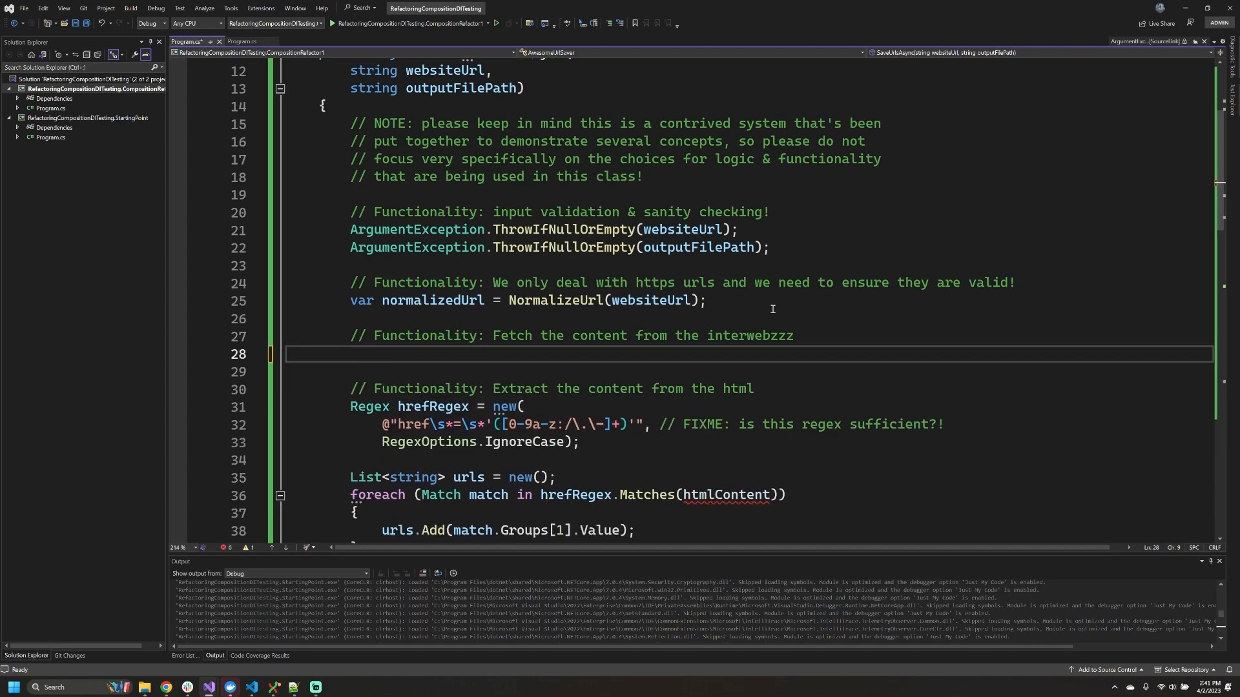
# Call DownloadHtmlContentAsync for htmlContent and change WriteUrlContentToFile's parameter to string content
pyautogui.write('var htmlContent = DownloadHtmlContentAsync()')
pyautogui.write('return htmlContent;')
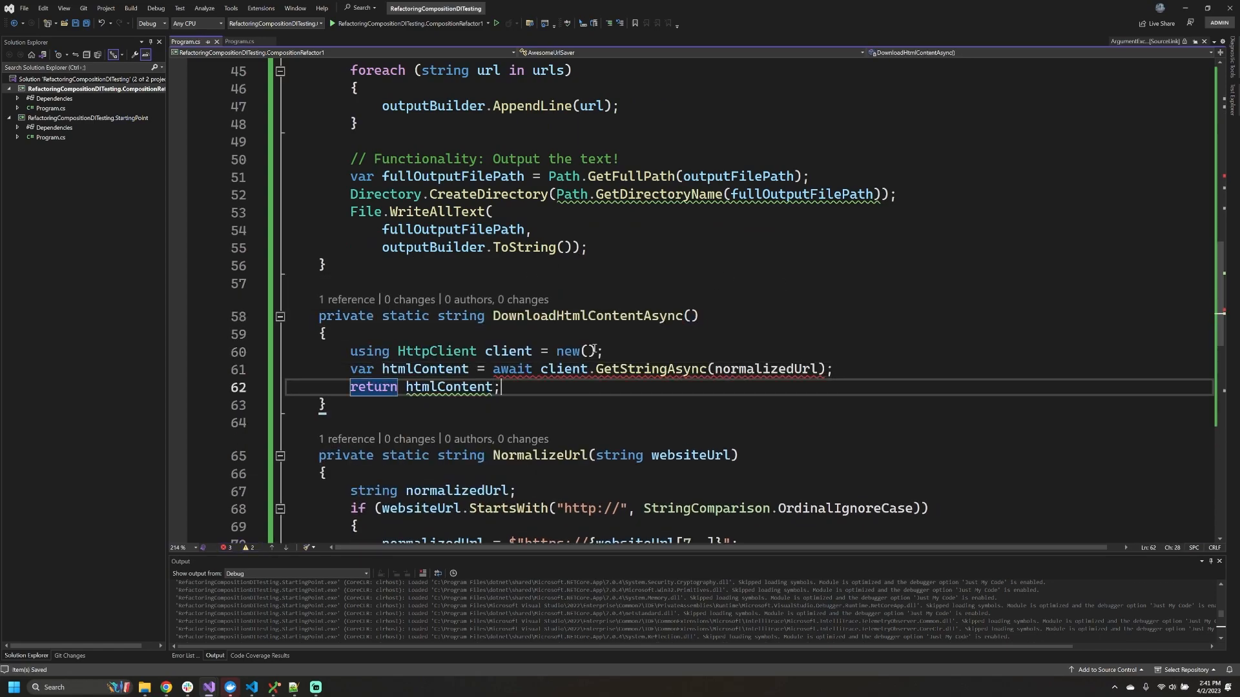
pyautogui.write('string outputBuilder)')
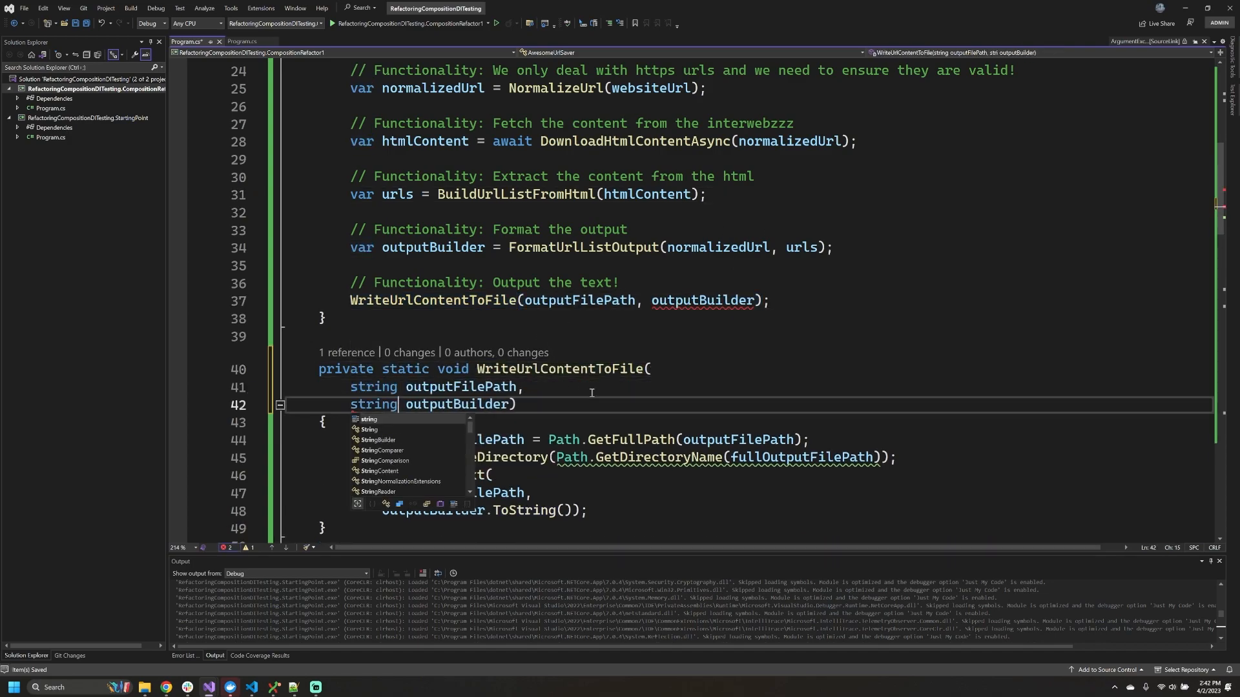
pyautogui.write('content')
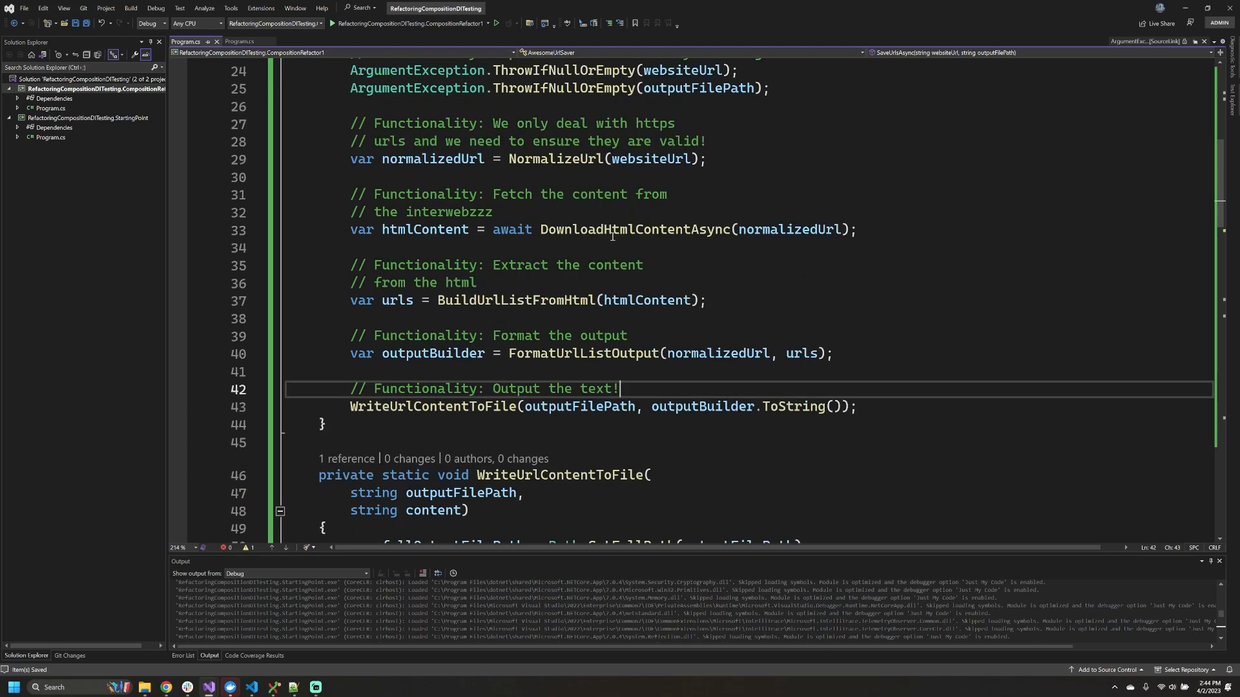
pyautogui.scroll(-3)
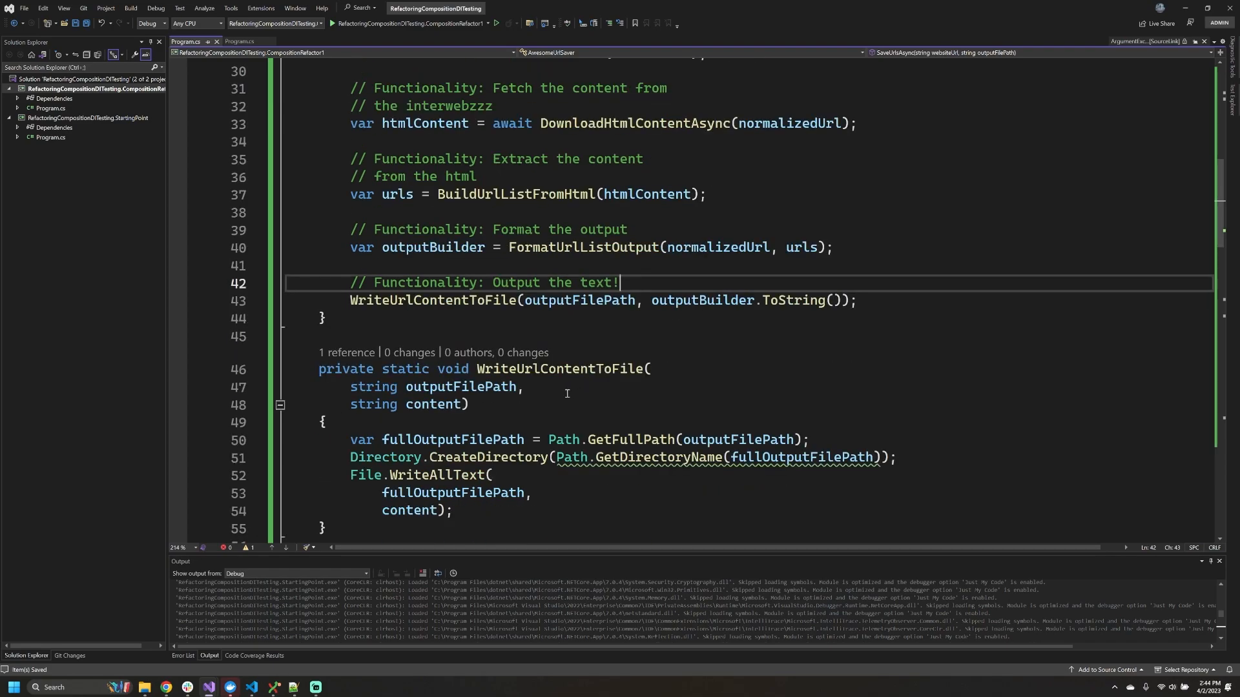
pyautogui.scroll(-3)
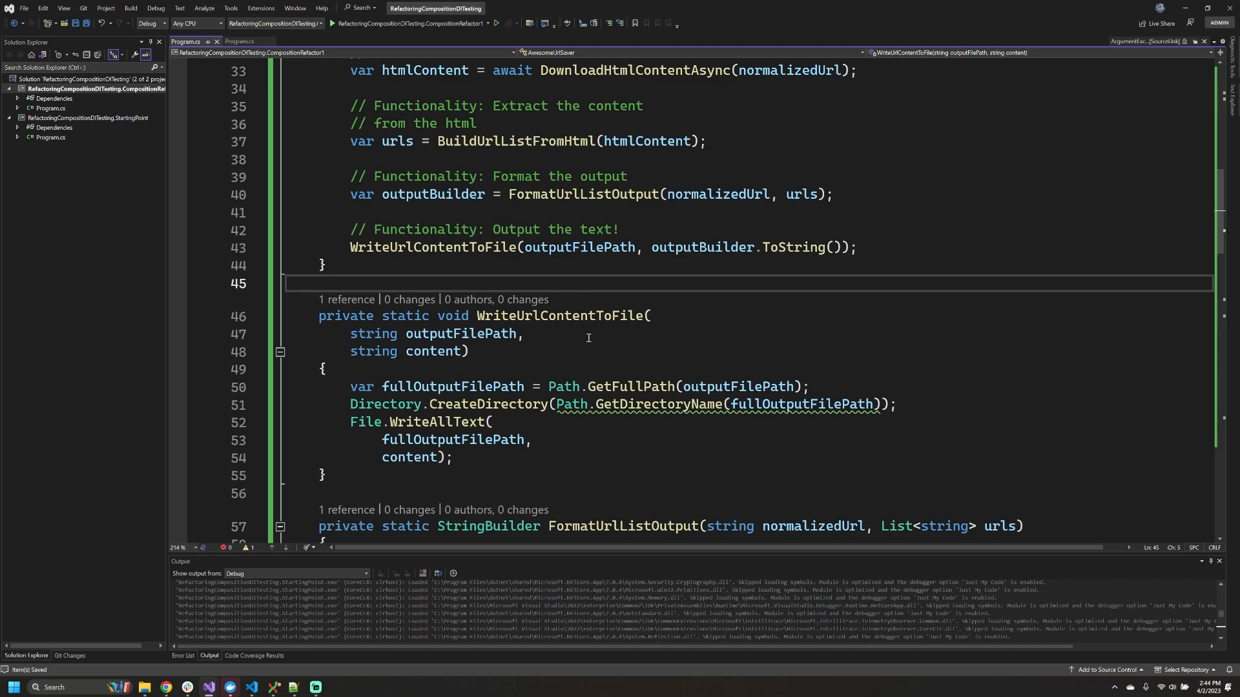
pyautogui.scroll(-3)
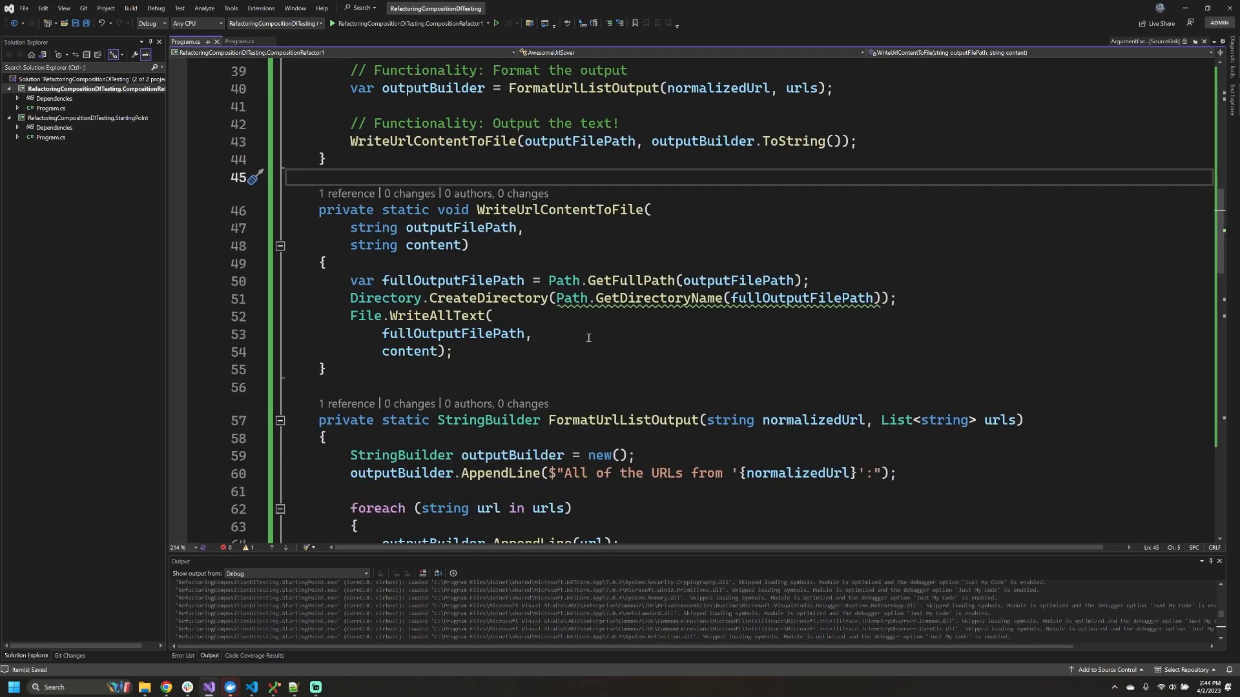
pyautogui.scroll(-3)
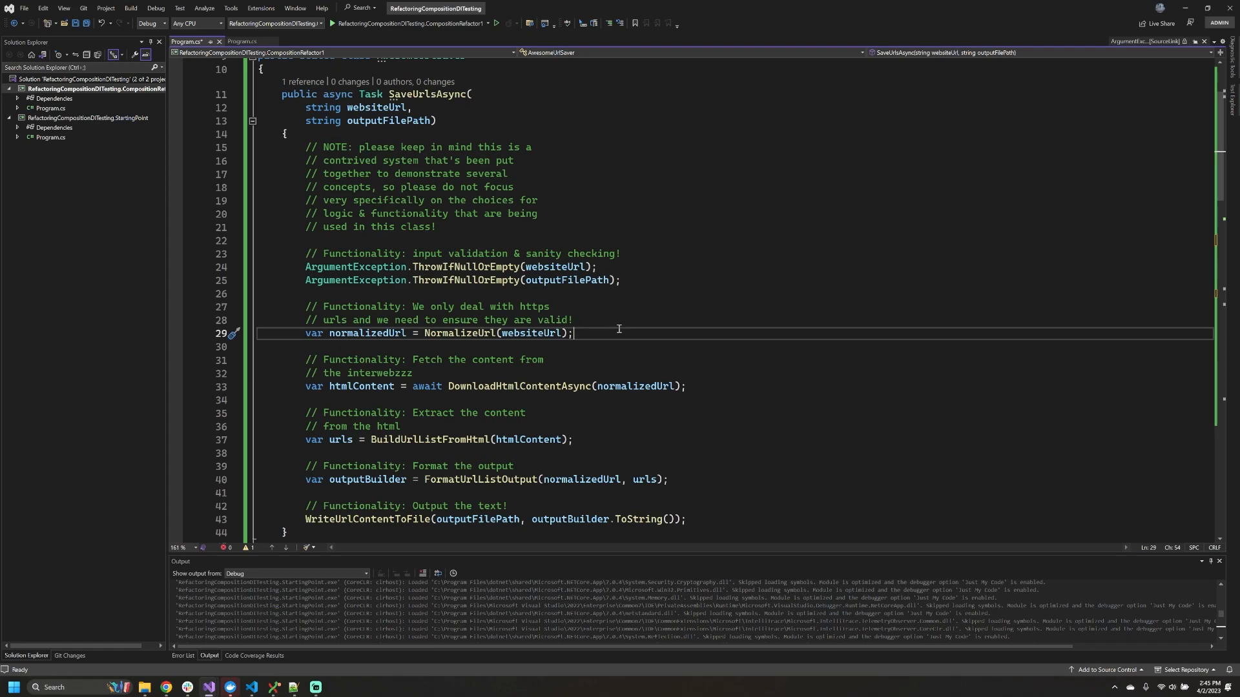
pyautogui.moveTo(528, 320)
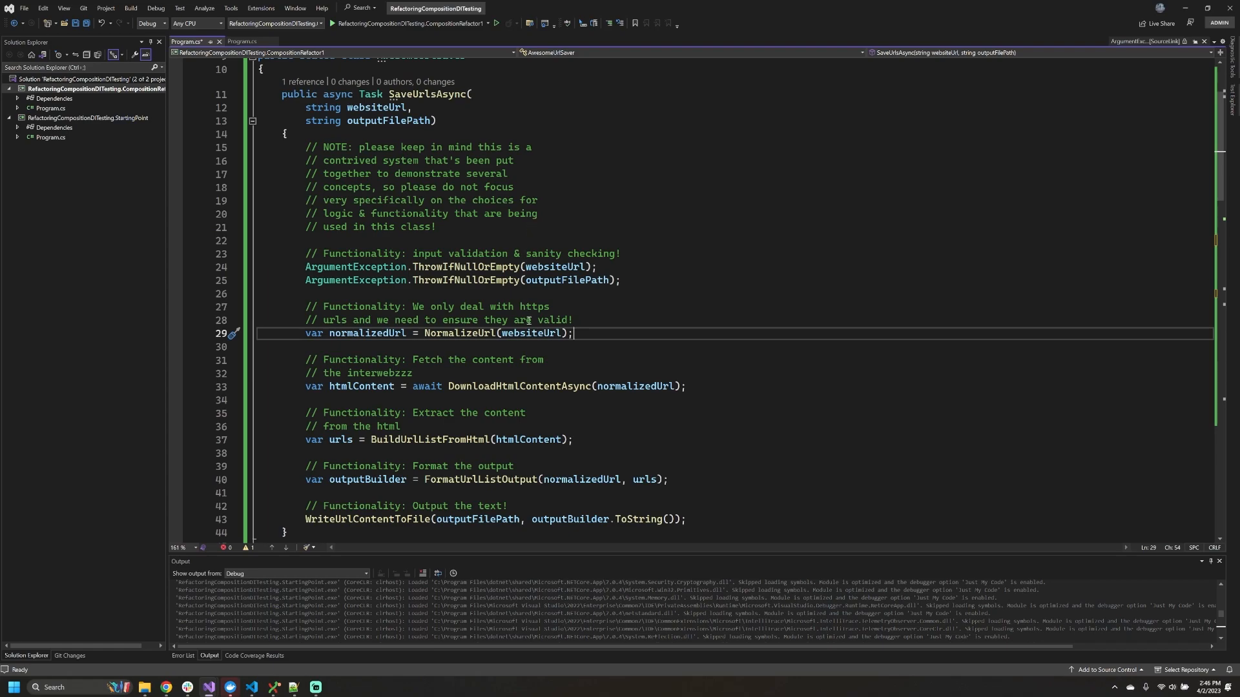
pyautogui.moveTo(662, 314)
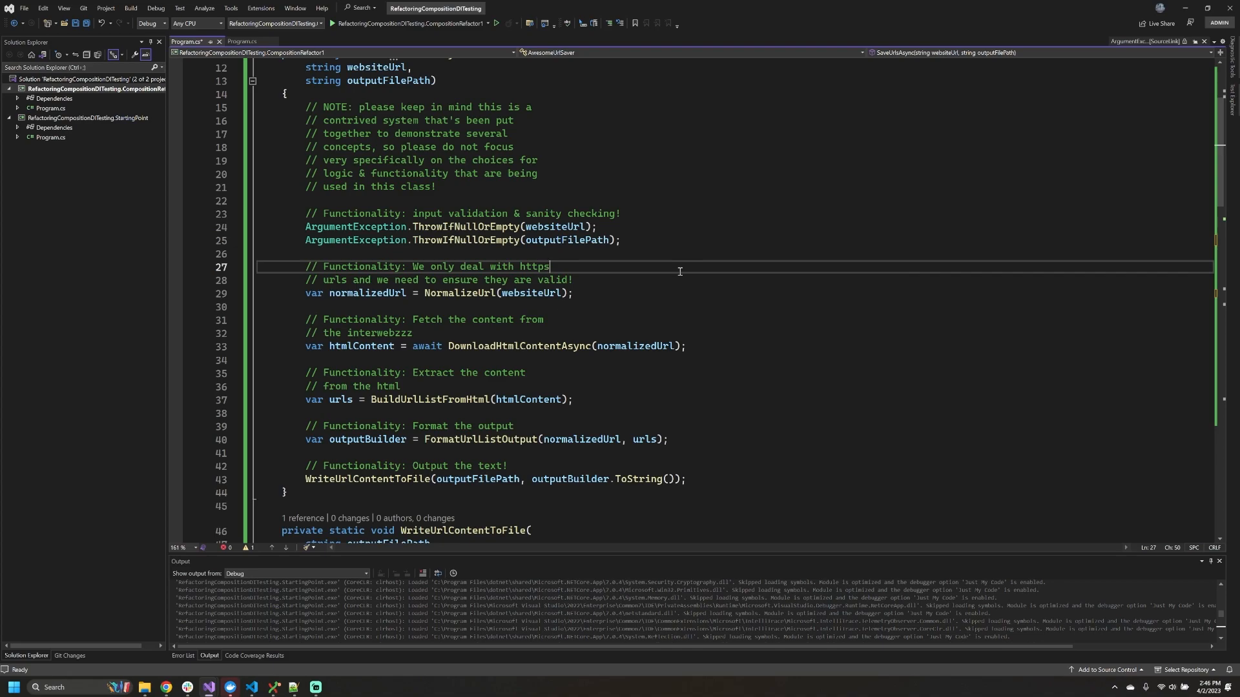
pyautogui.moveTo(557, 345)
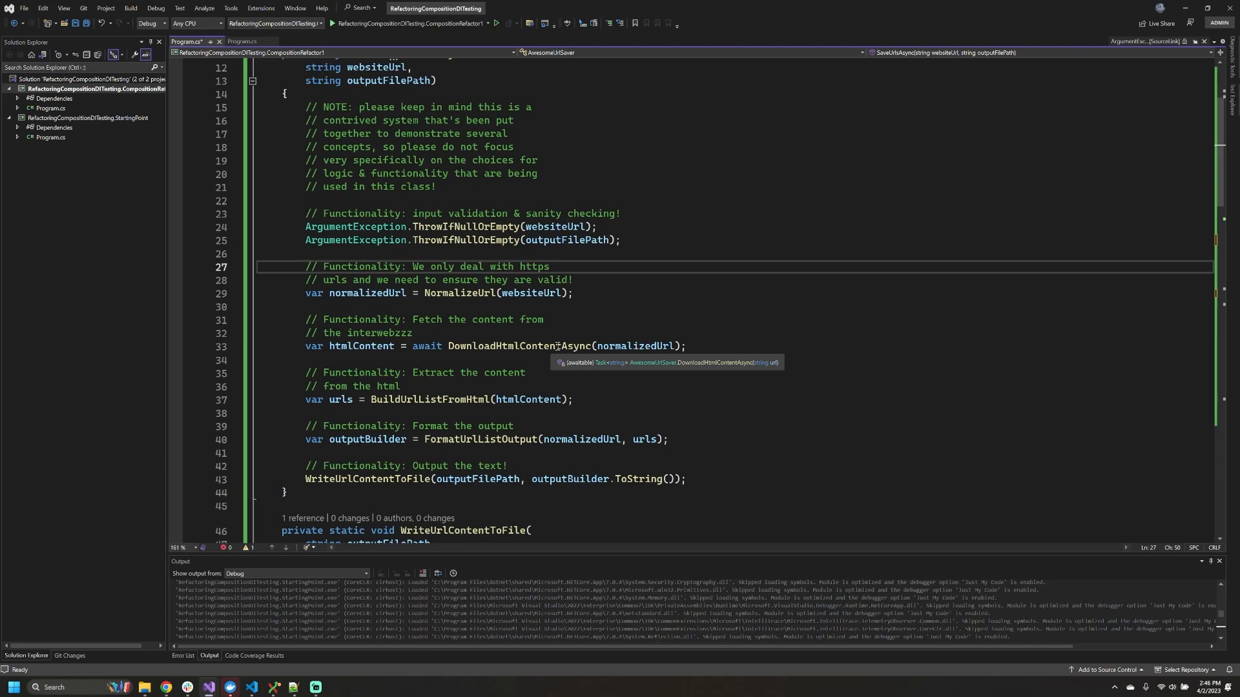
# Select the DownloadHtmlContentAsync call and scroll through the now-unresolved helper calls
pyautogui.doubleClick(520, 345)
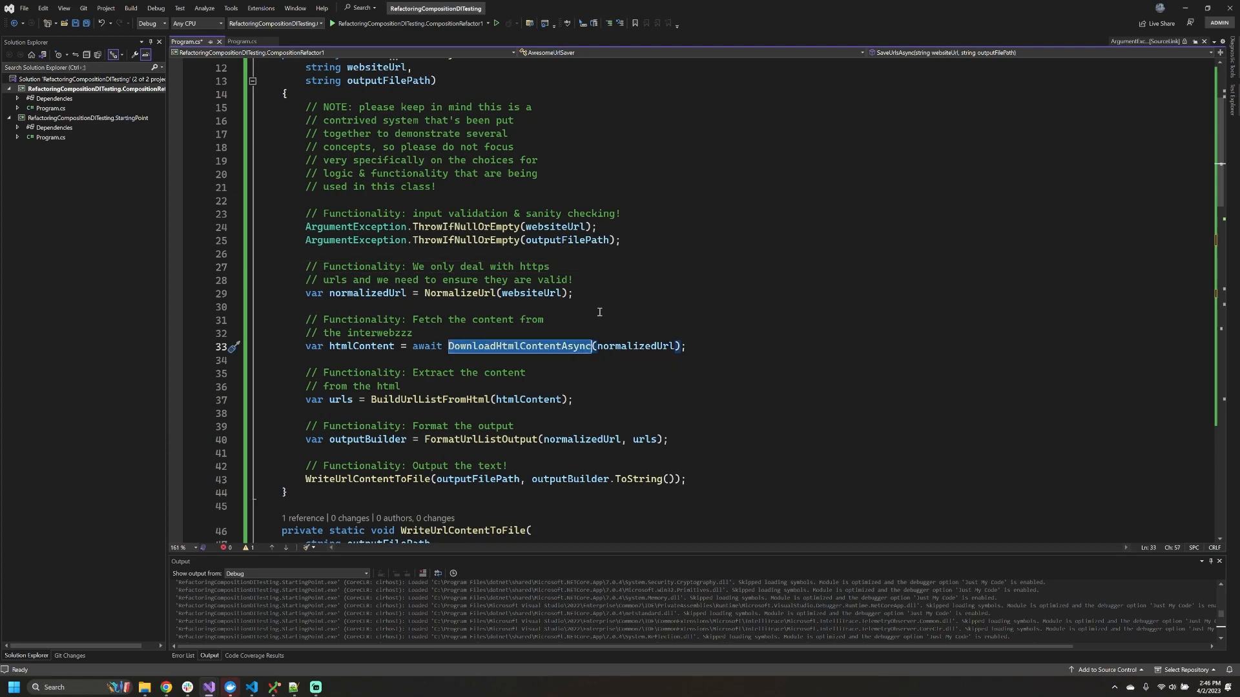
pyautogui.moveTo(595, 321)
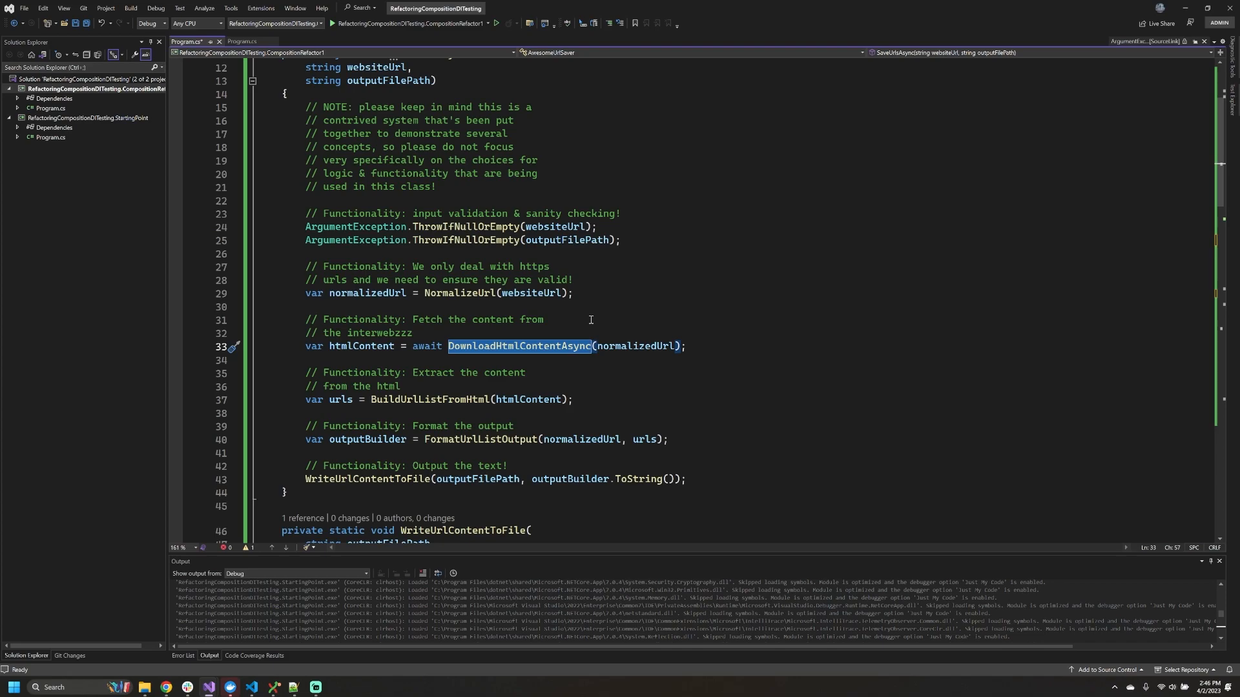
pyautogui.moveTo(597, 283)
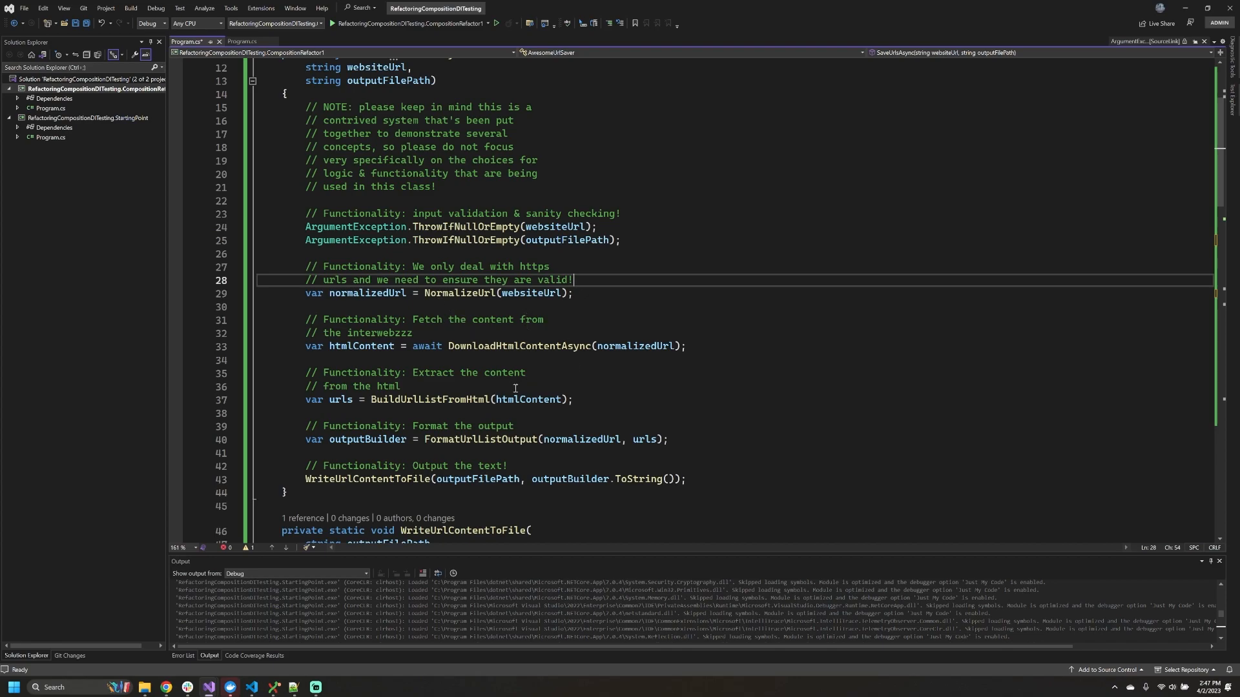
pyautogui.scroll(-3)
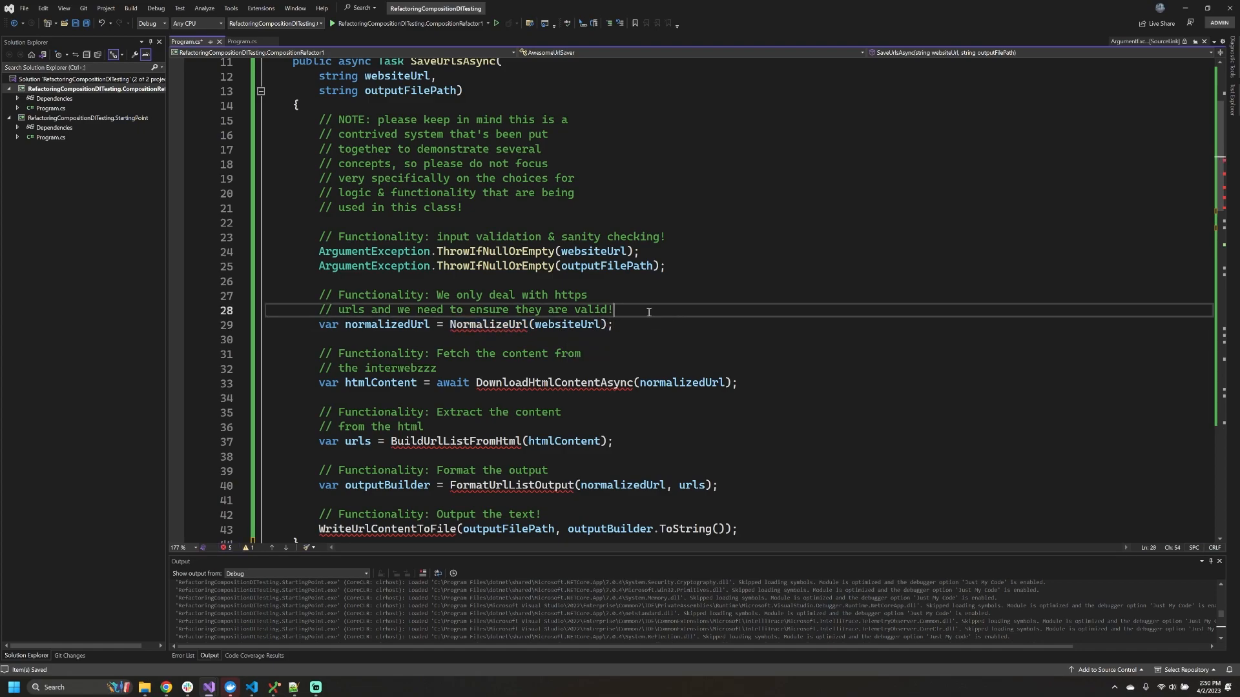
pyautogui.scroll(-3)
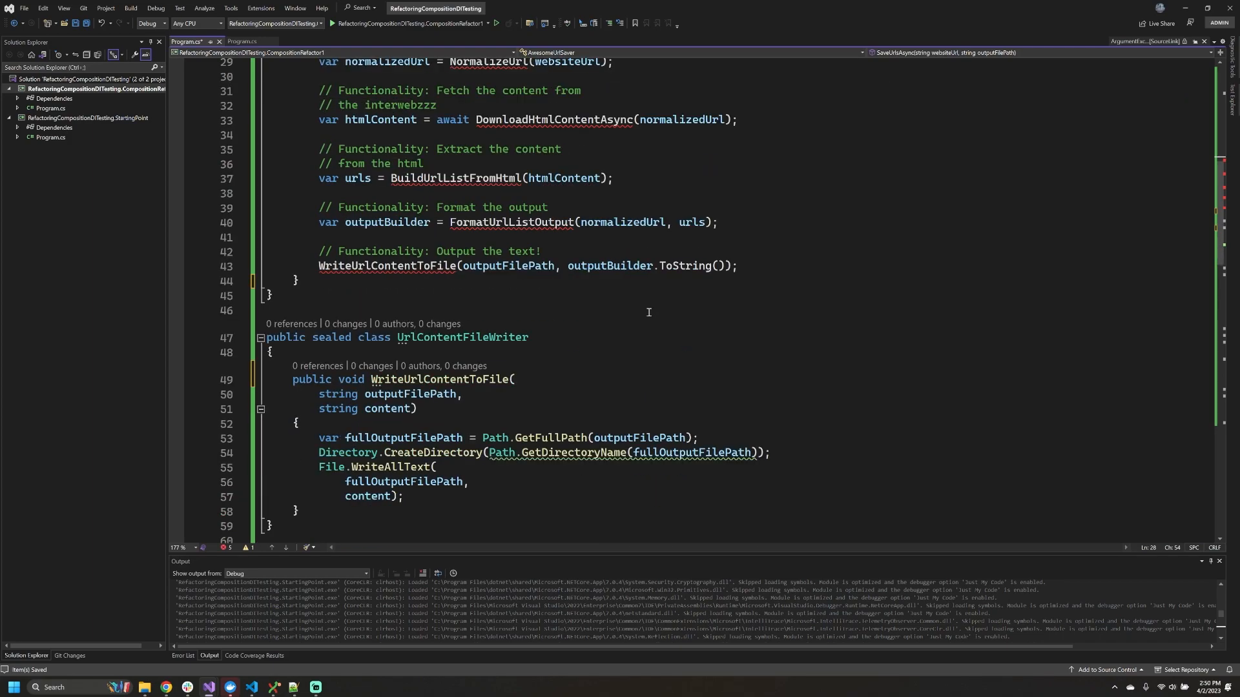
pyautogui.scroll(-3)
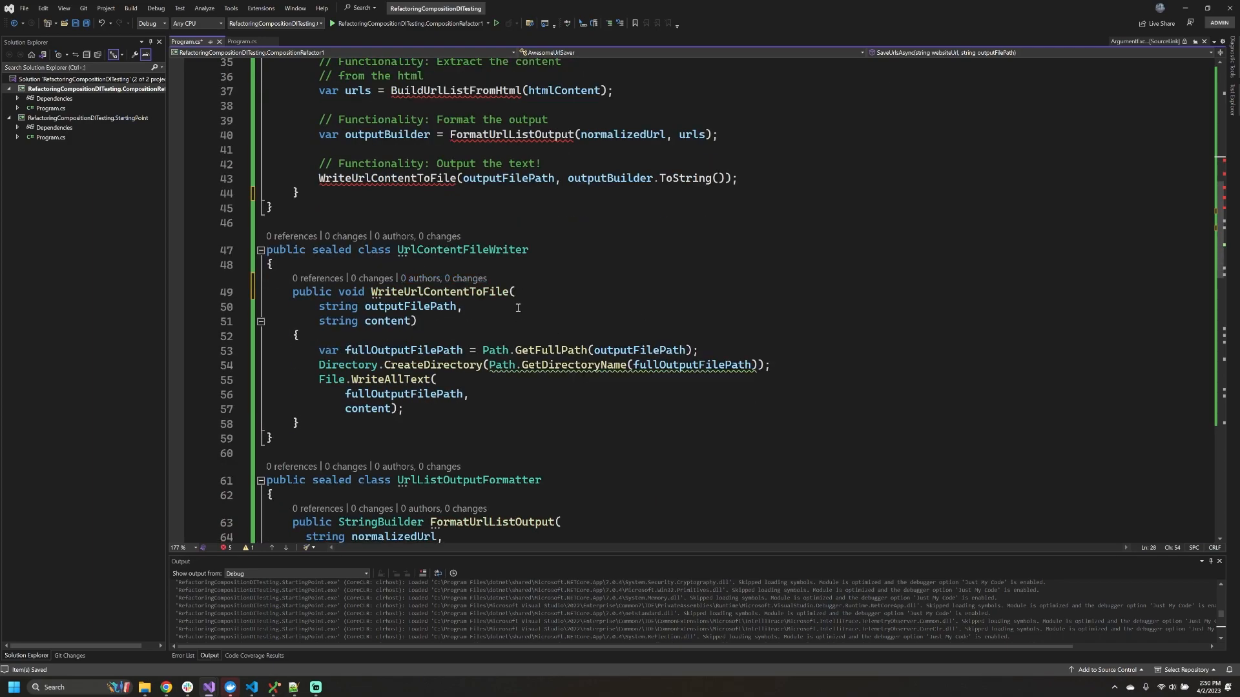
pyautogui.moveTo(315, 306); pyautogui.dragTo(407, 365)
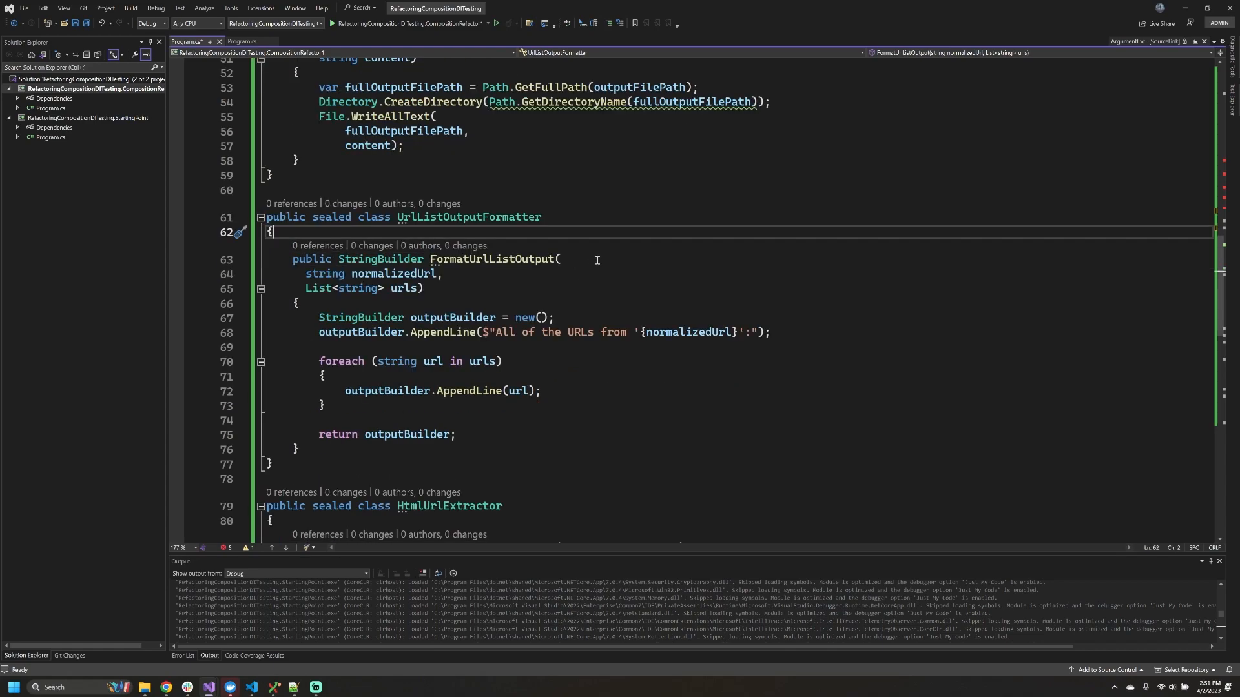
pyautogui.scroll(-3)
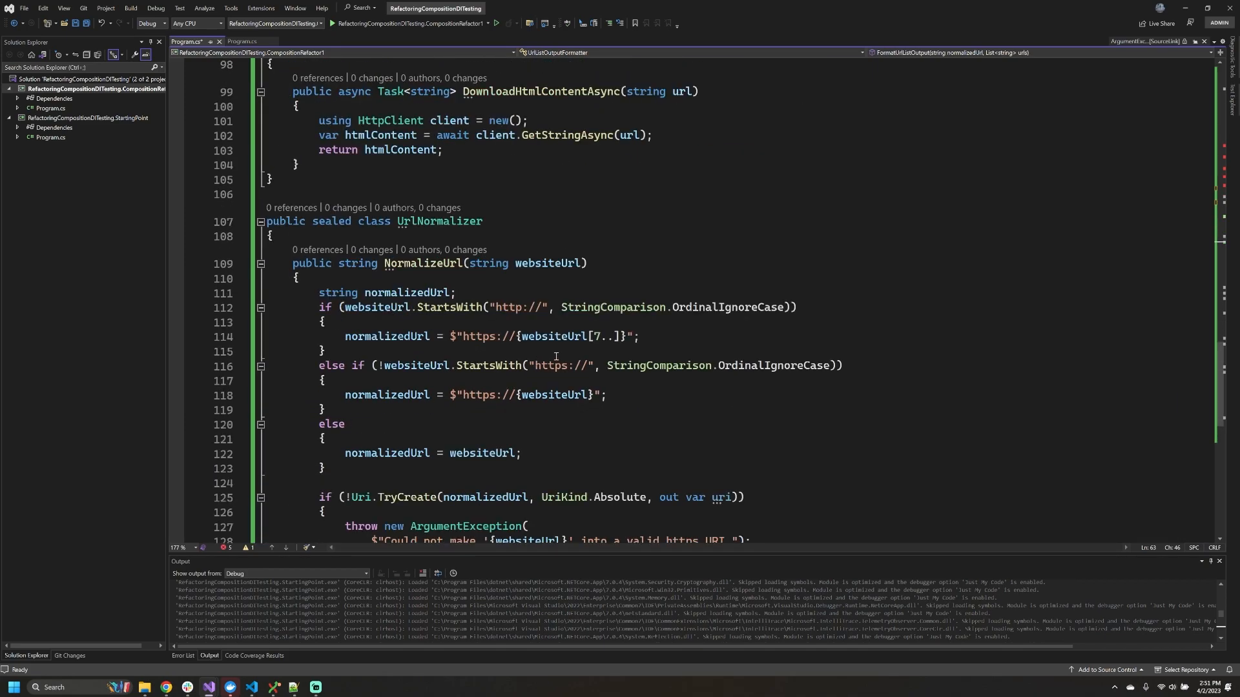
pyautogui.scroll(-3)
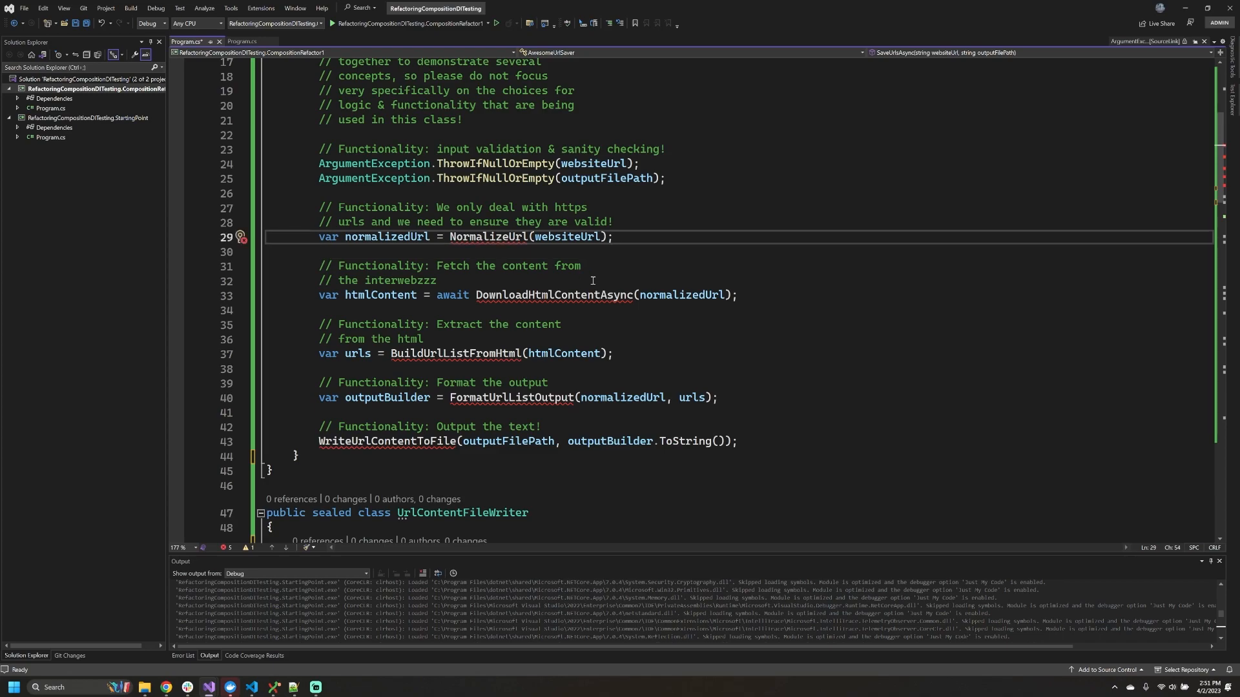
pyautogui.moveTo(577, 464)
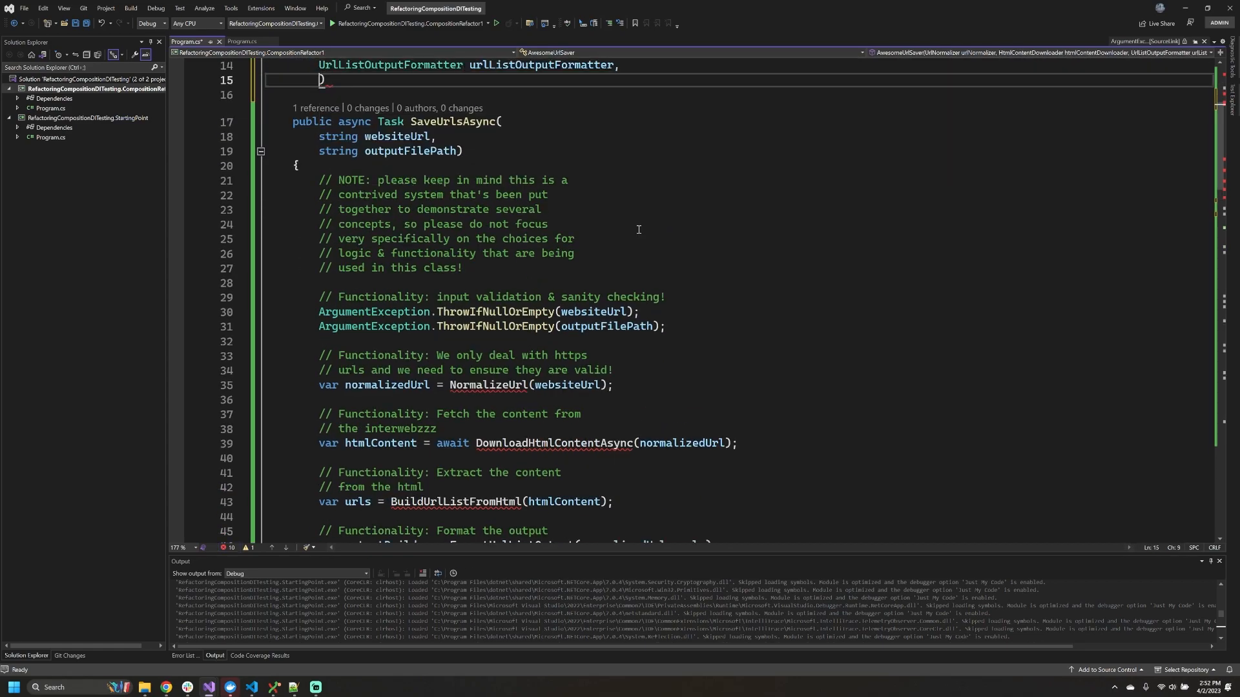
# Enter the HtmlUrlExtractor parameter type in the five-parameter AwesomeUrlSaver constructor
pyautogui.write('extractor htmlUrlExtractor,')
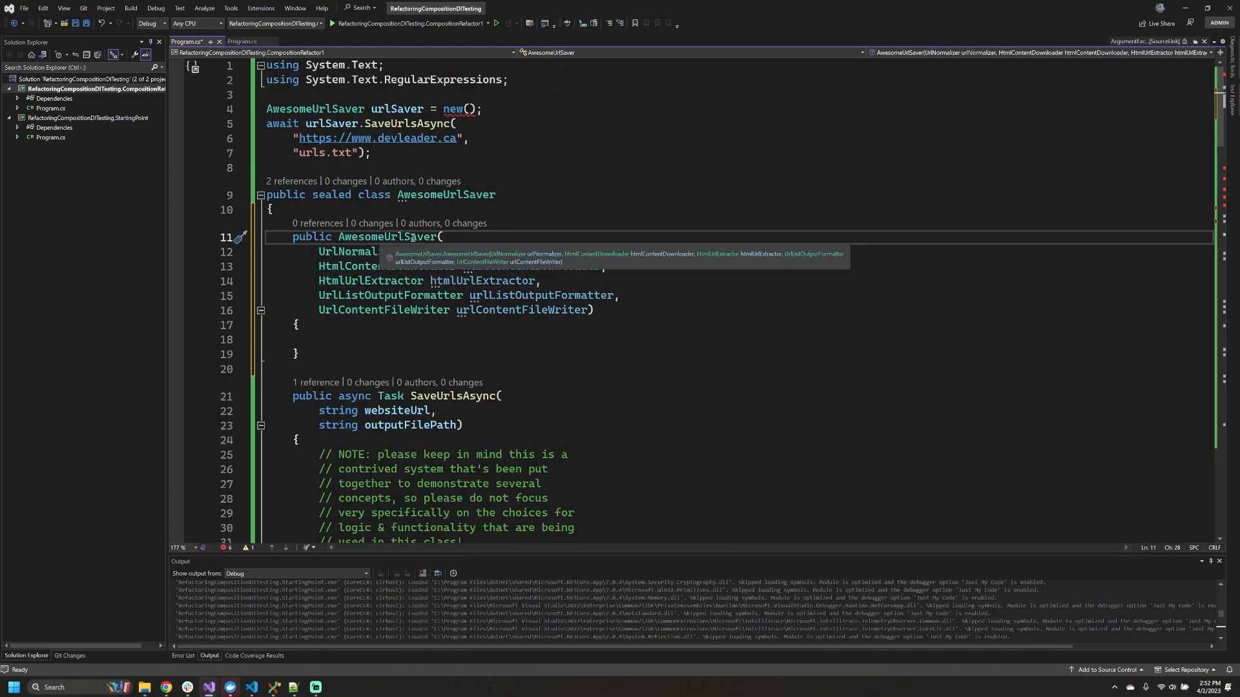
pyautogui.moveTo(455, 232)
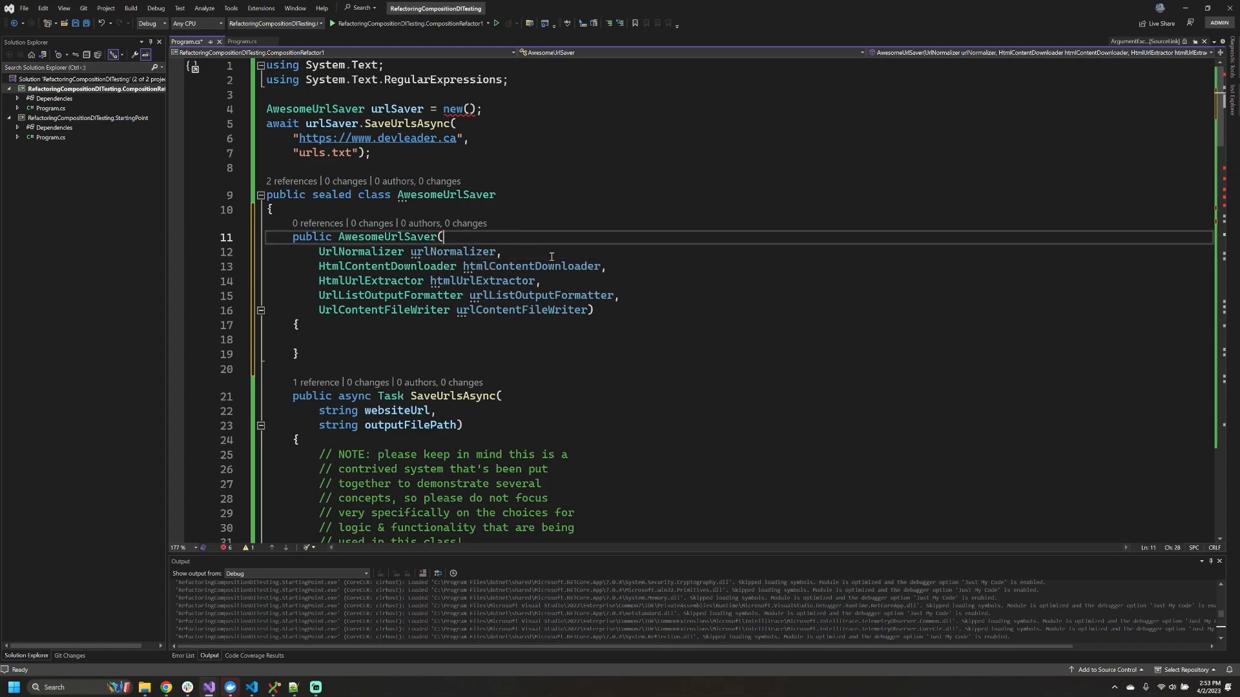
# Create and assign private readonly fields for urlNormalizer and the other four constructor parameters
pyautogui.rightClick(450, 252)
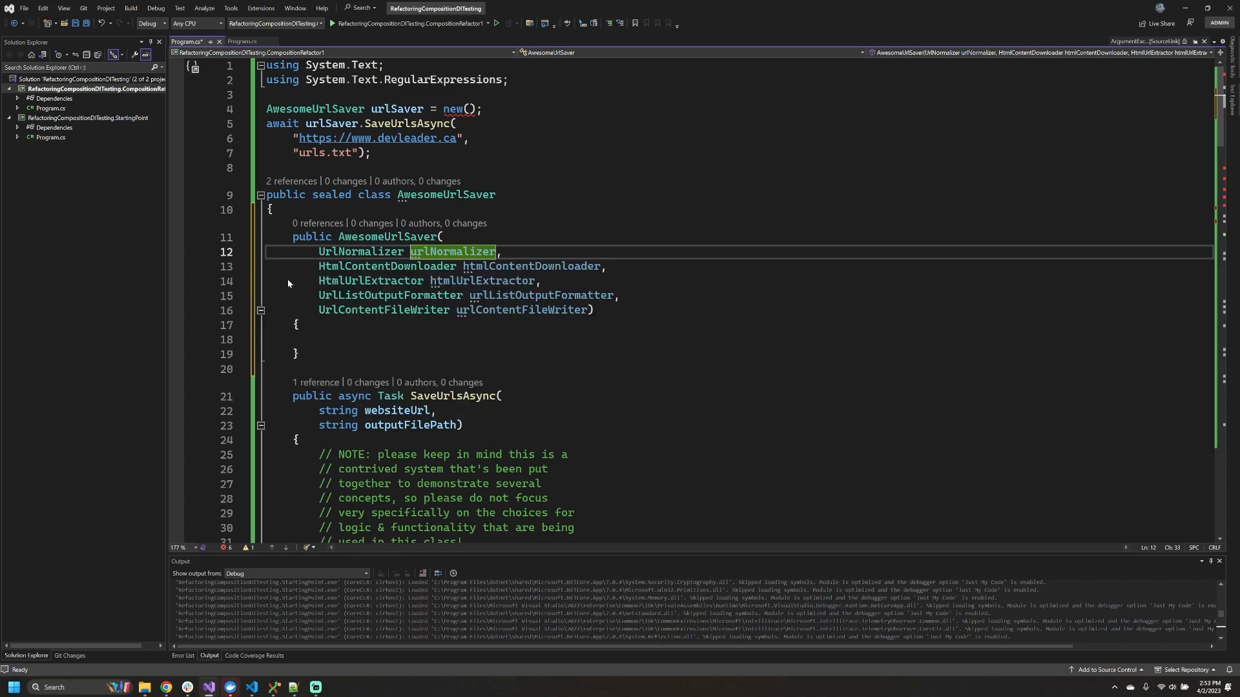
pyautogui.rightClick(532, 295)
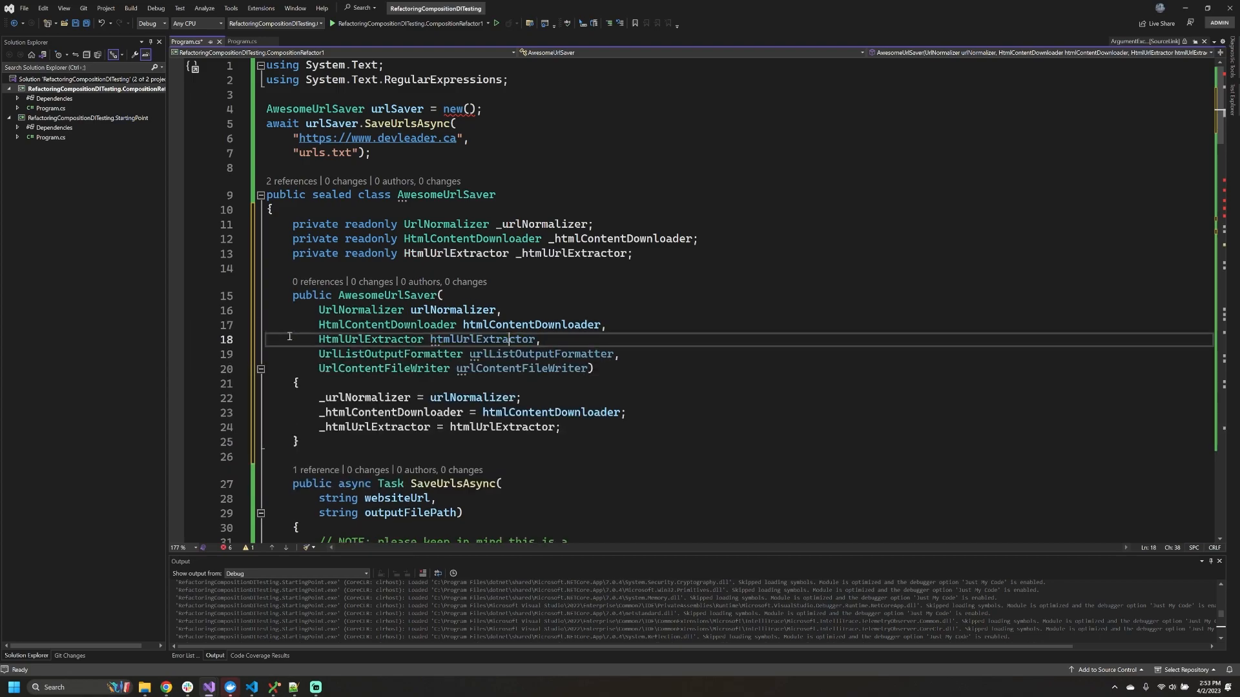
pyautogui.rightClick(526, 353)
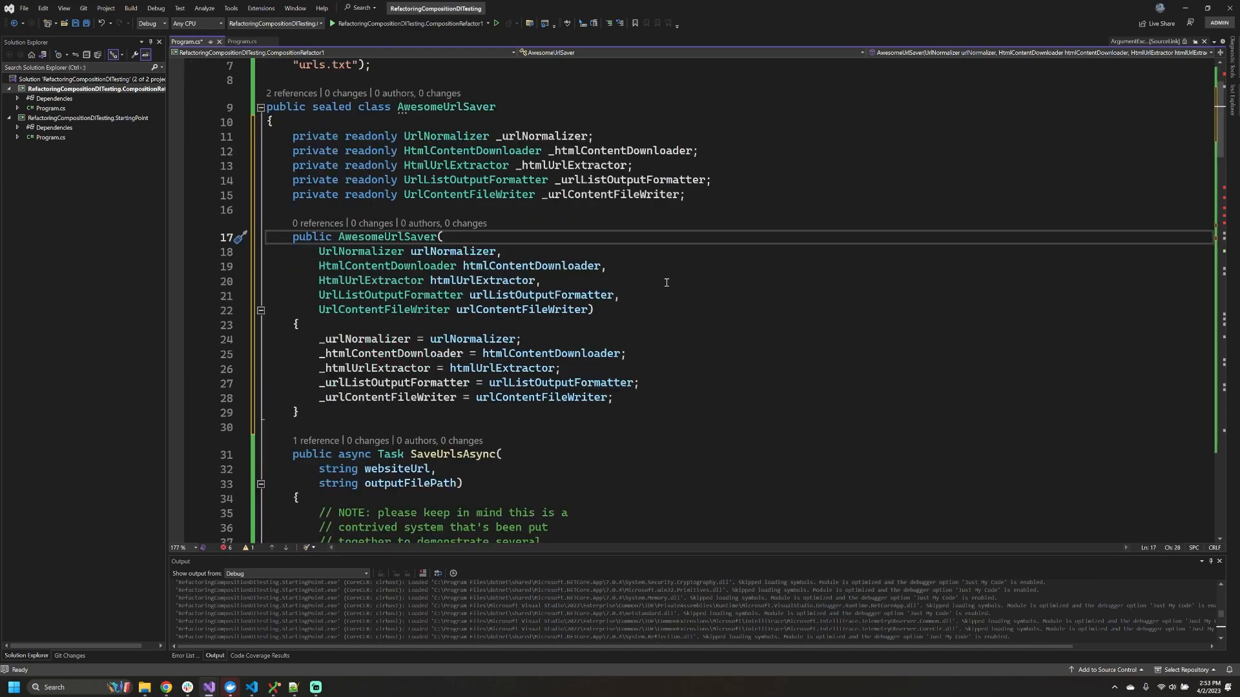
pyautogui.moveTo(443, 164)
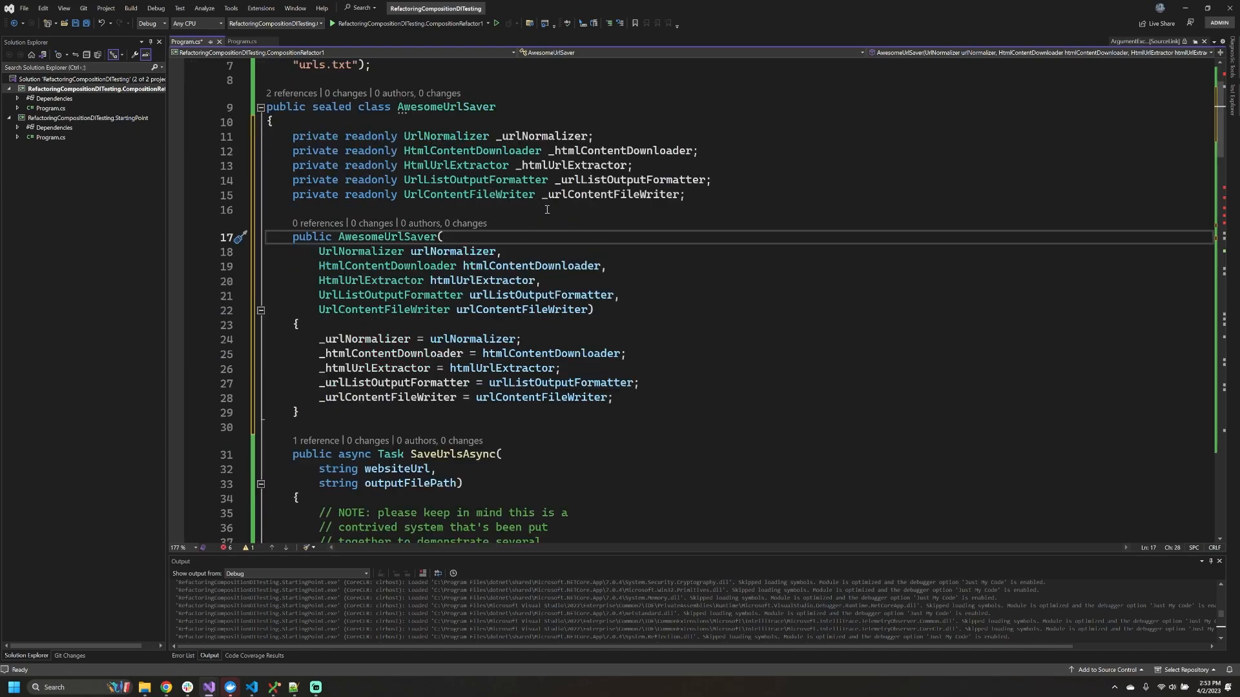
pyautogui.scroll(-3)
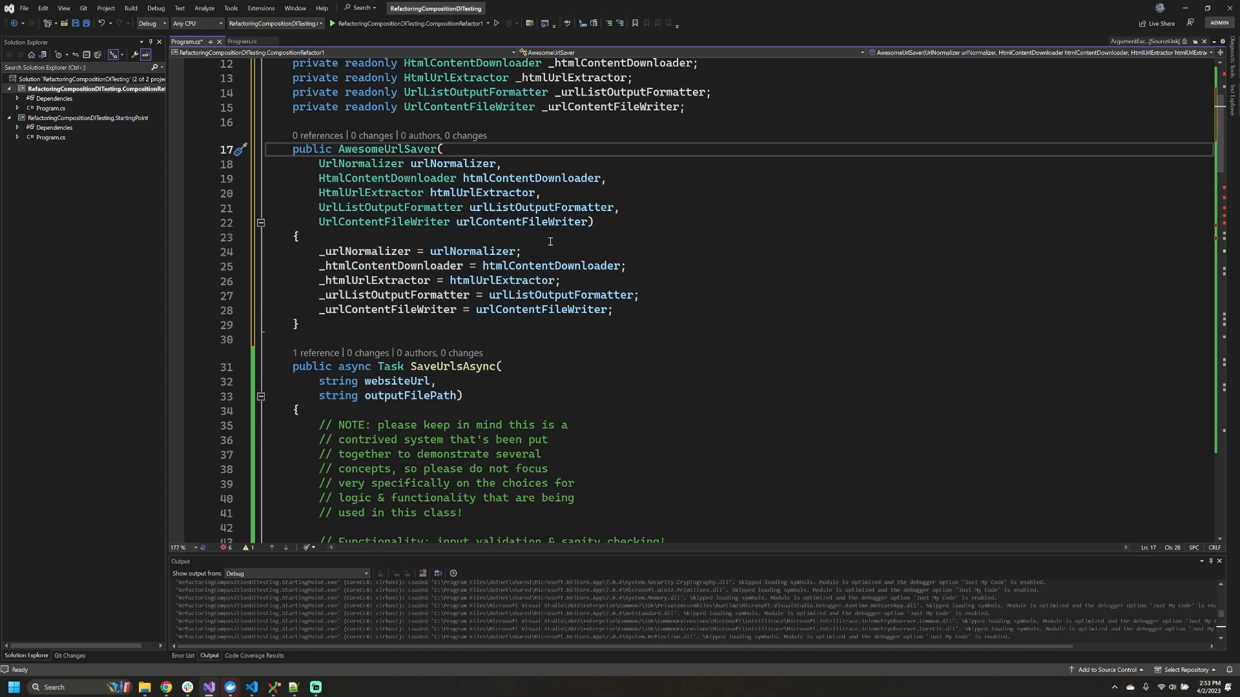
pyautogui.scroll(-3)
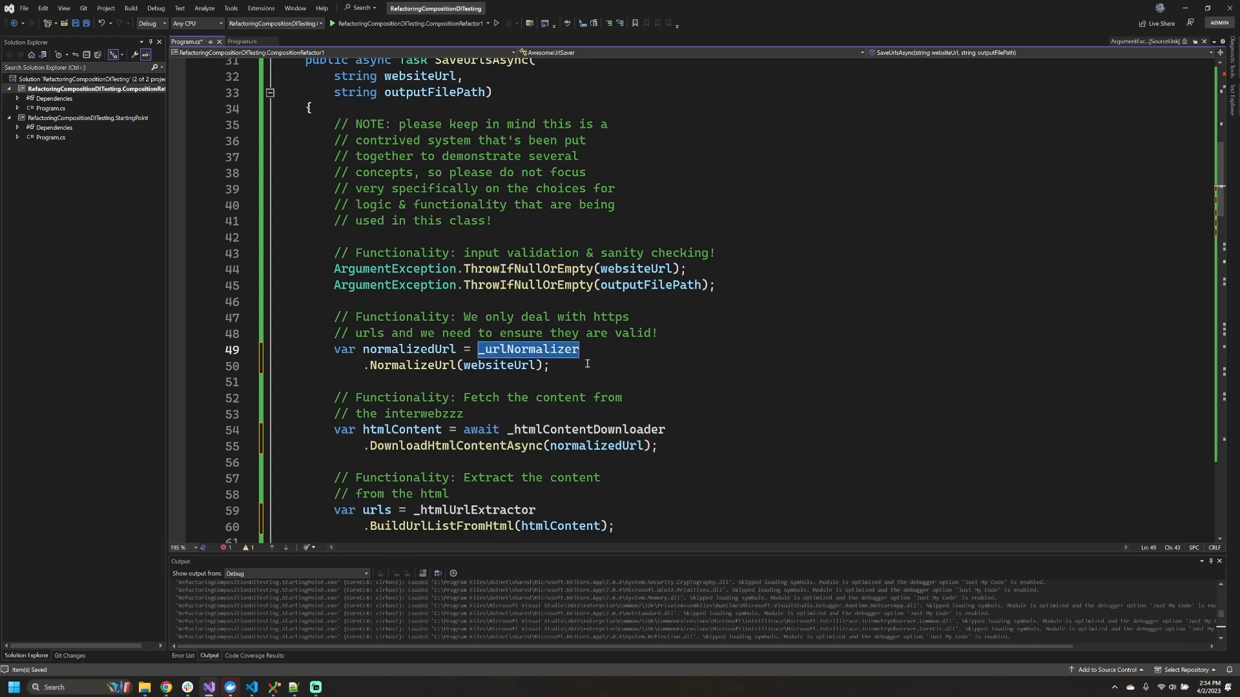
# Route SaveUrlsAsync's helper calls through the injected fields, e.g. _urlNormalizer.NormalizeUrl
pyautogui.click(378, 365)
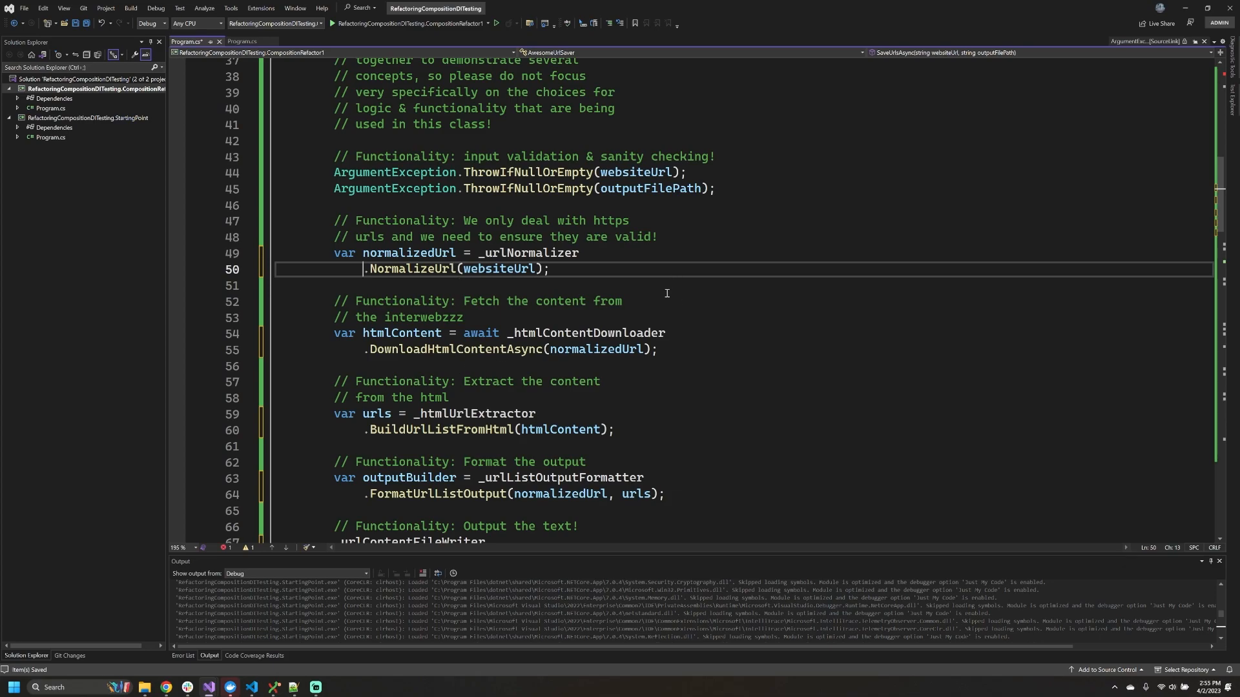
pyautogui.moveTo(764, 288)
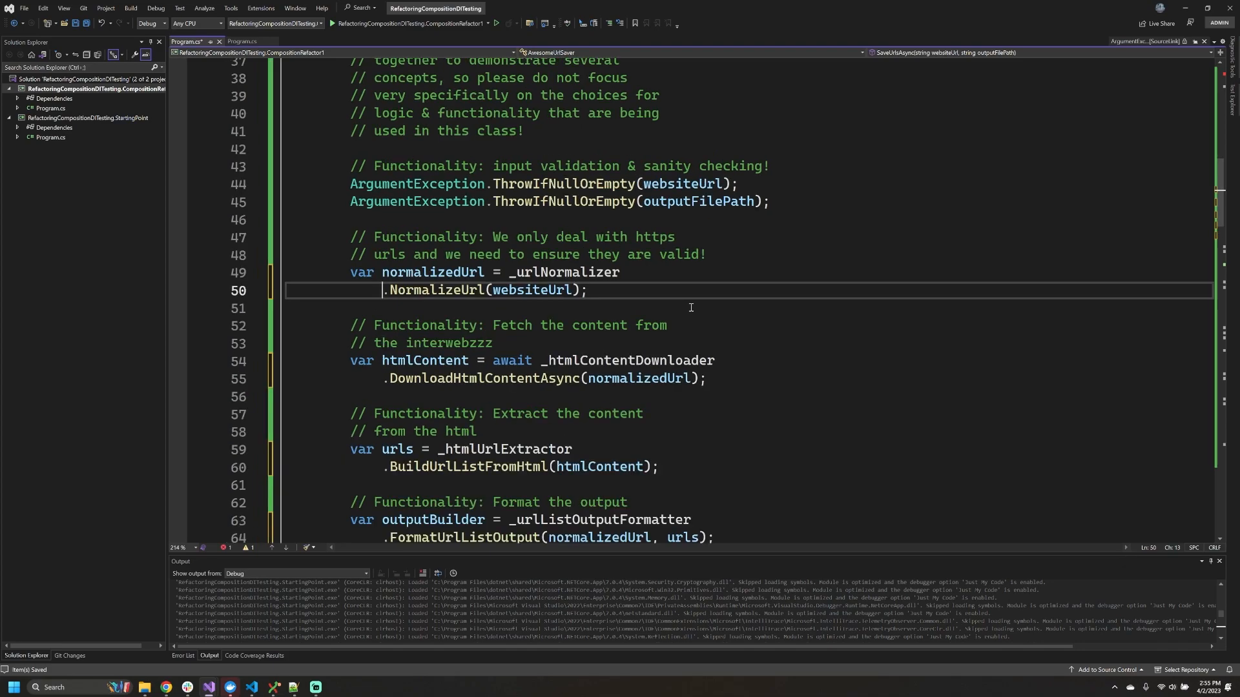
pyautogui.scroll(-3)
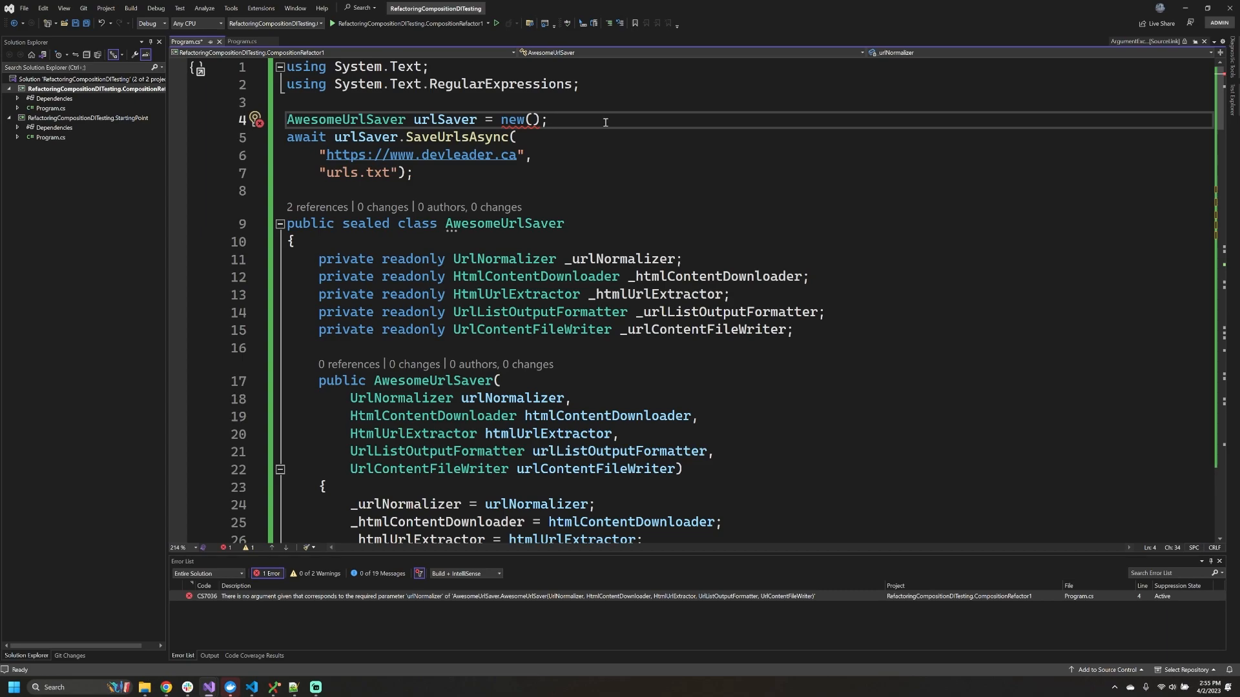
# Pass new UrlNormalizer(), new HtmlContentDownloader() and the other helpers into new(...), then save Program.cs
pyautogui.press('enter')
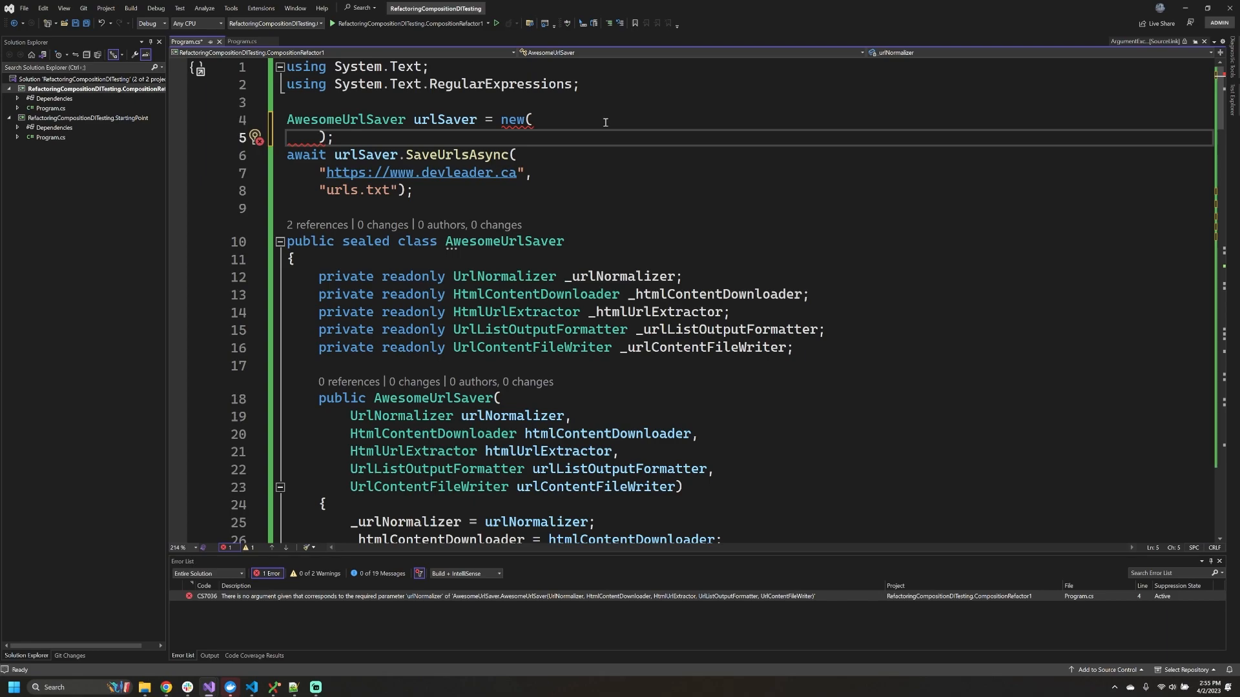
pyautogui.write('new UrlContentFileWriter(')
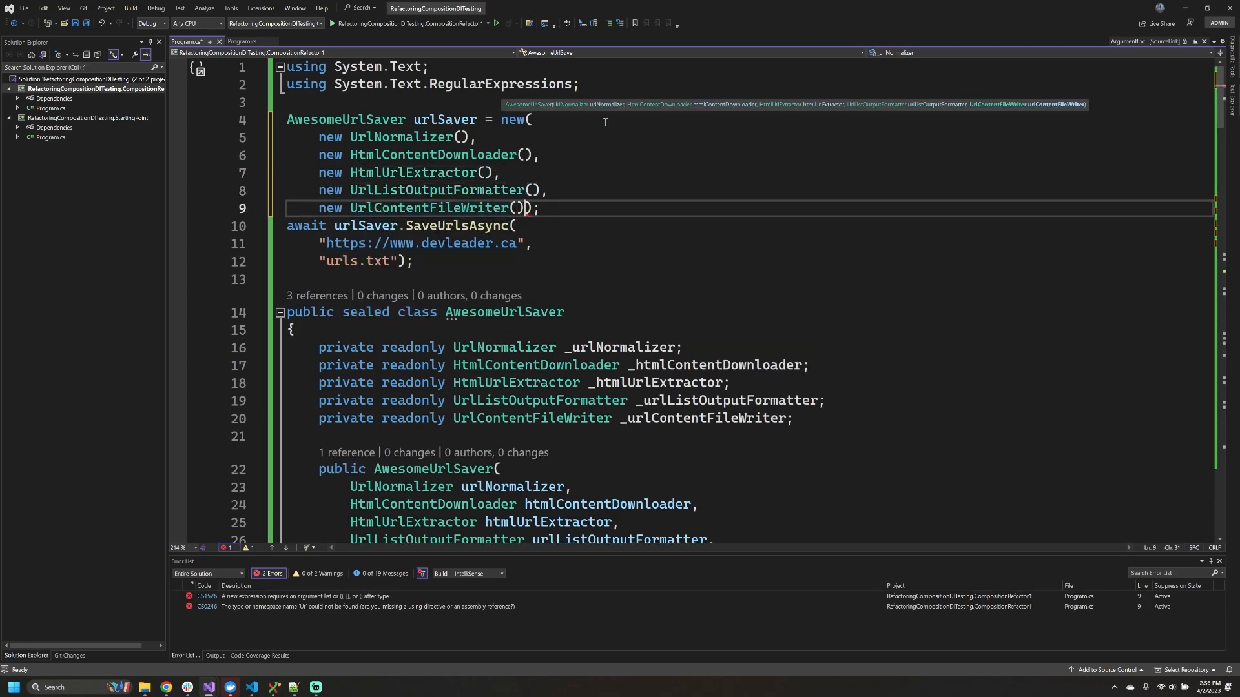
pyautogui.press('ctrl+s')
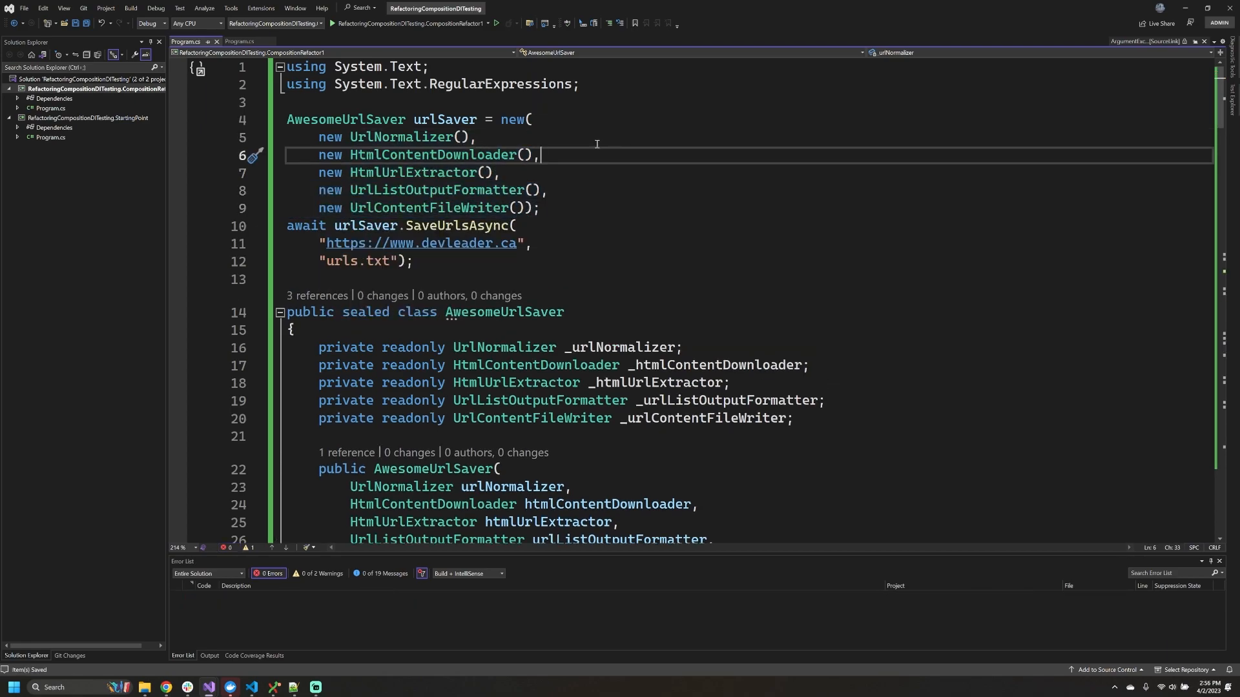